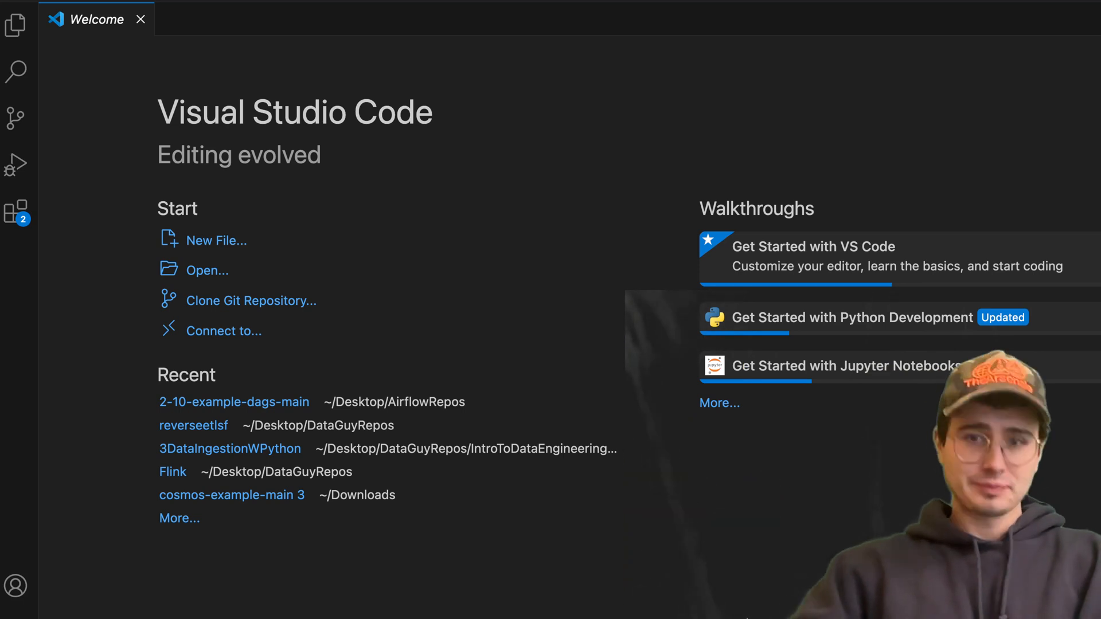
{"action": "mouse_move", "coordinate": [546, 232]}
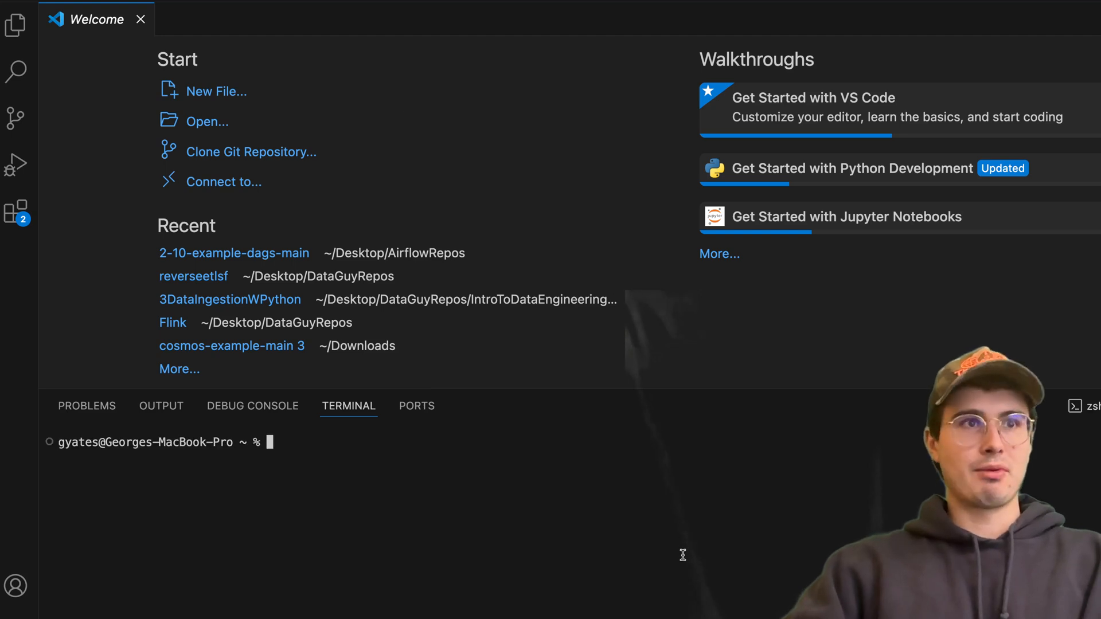
- In the integrated terminal, change to Desktop/DataGuyRepos and make an eltpostgres folder
{"action": "type", "text": "cd"}
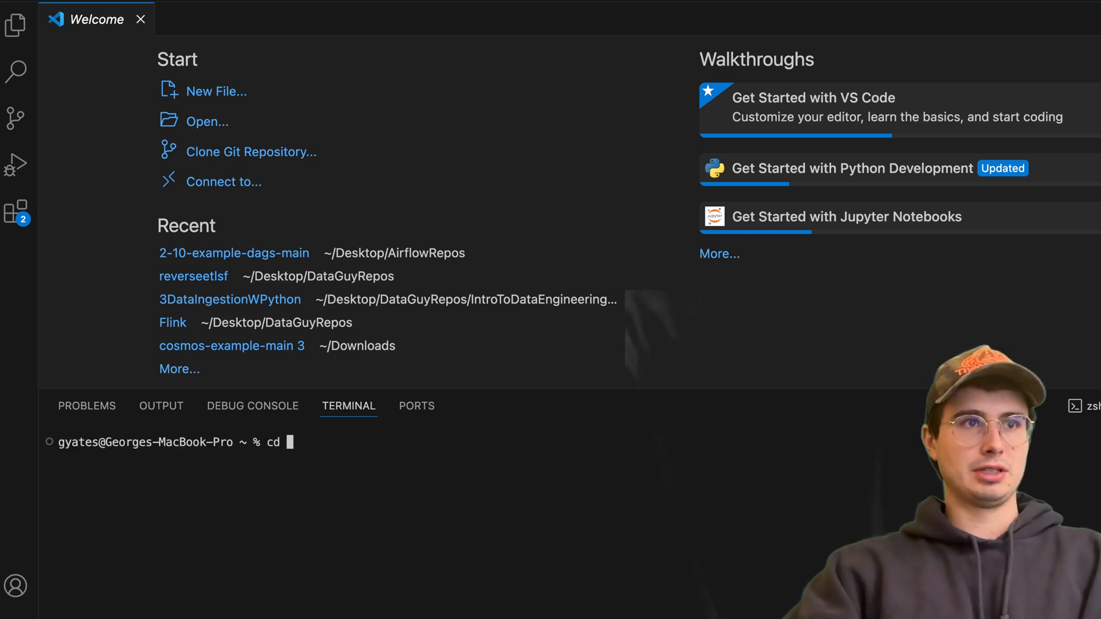
{"action": "type", "text": "Desktop"}
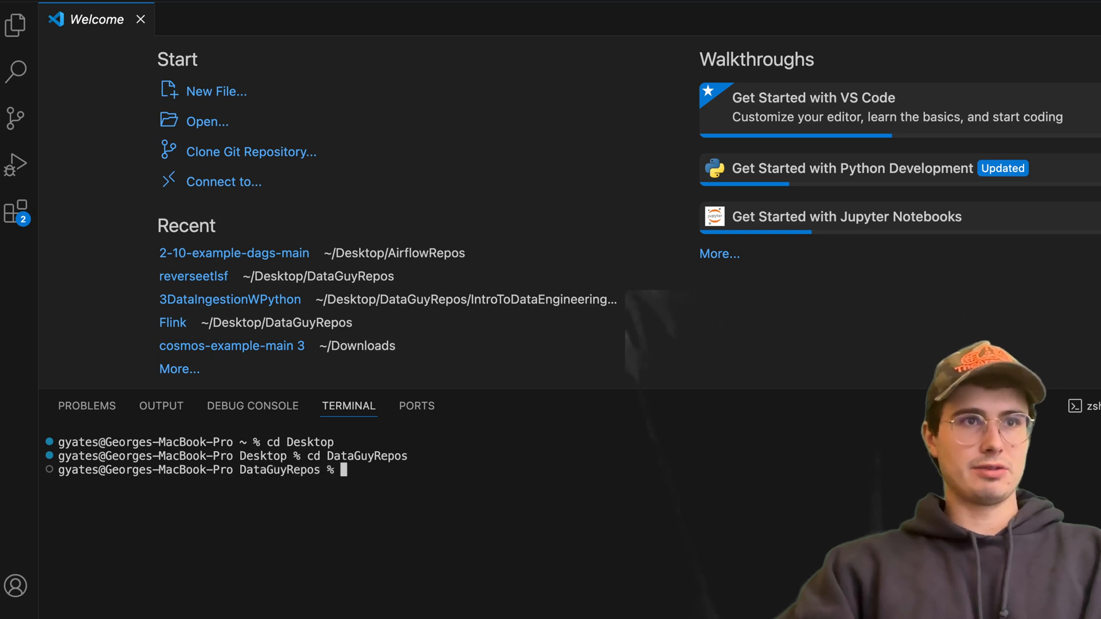
{"action": "type", "text": "mkdir"}
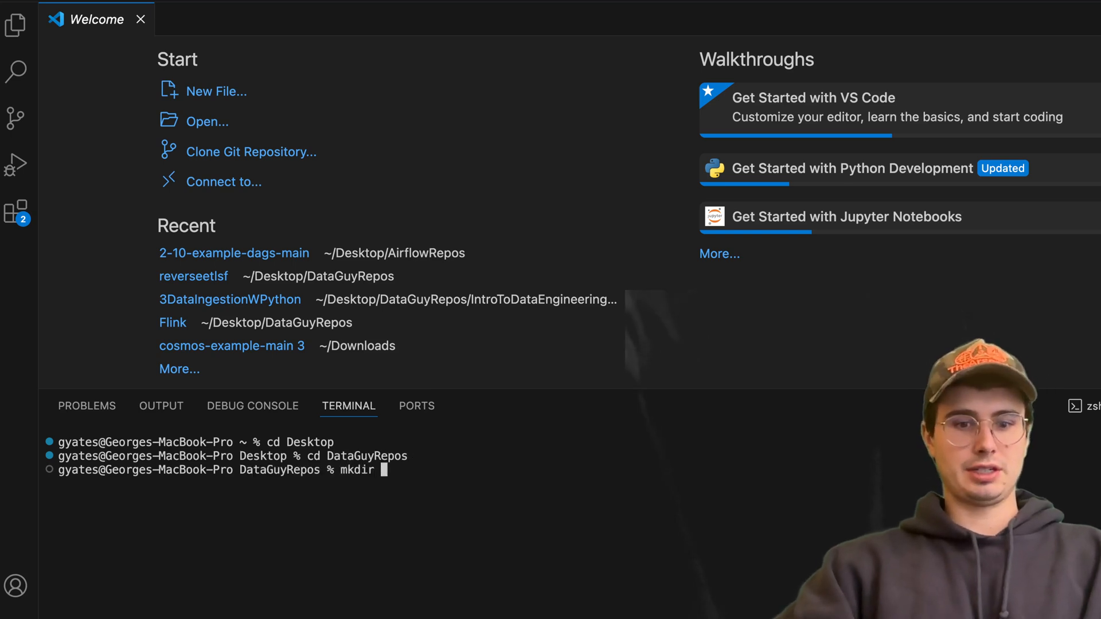
{"action": "type", "text": "eltpostgres"}
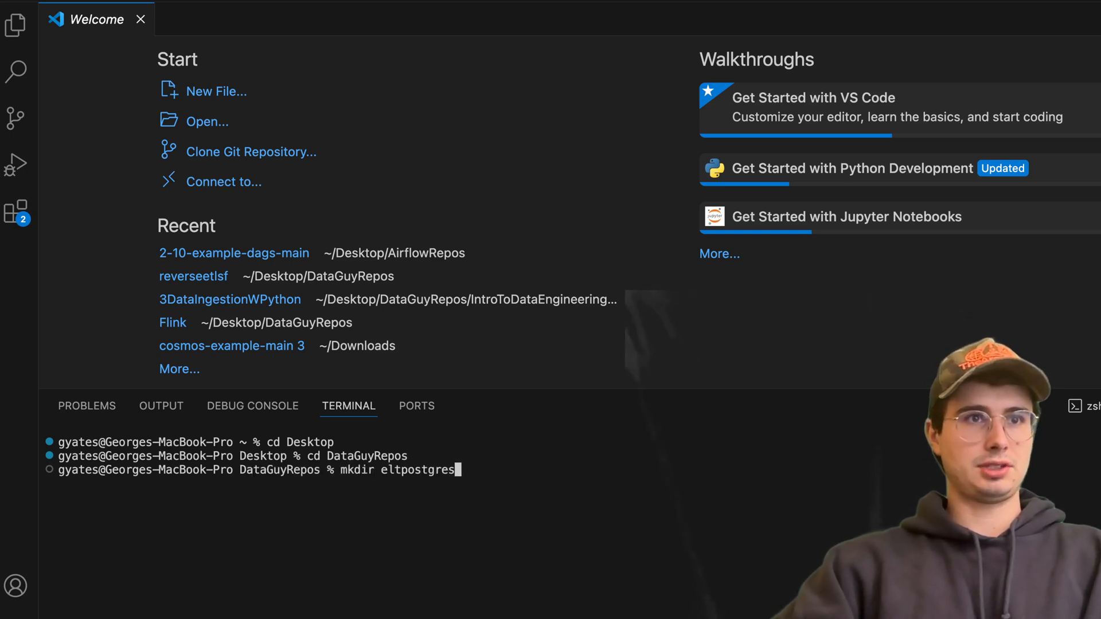
- Enter eltpostgres and initialize an empty Astro project with astro dev init
{"action": "type", "text": "cd elt"}
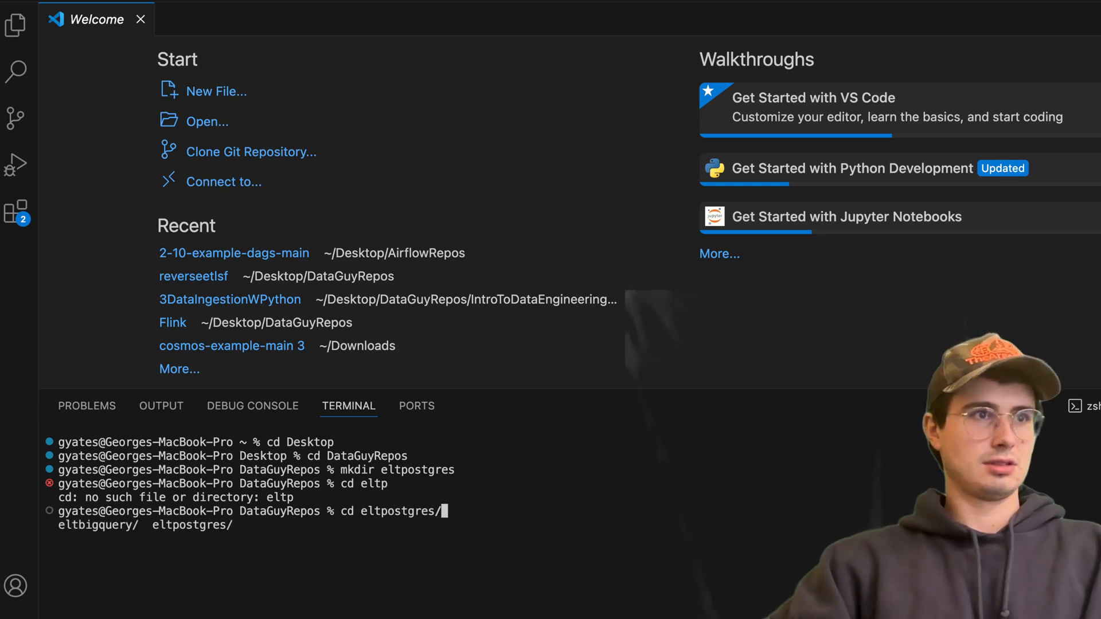
{"action": "type", "text": "astro dev init"}
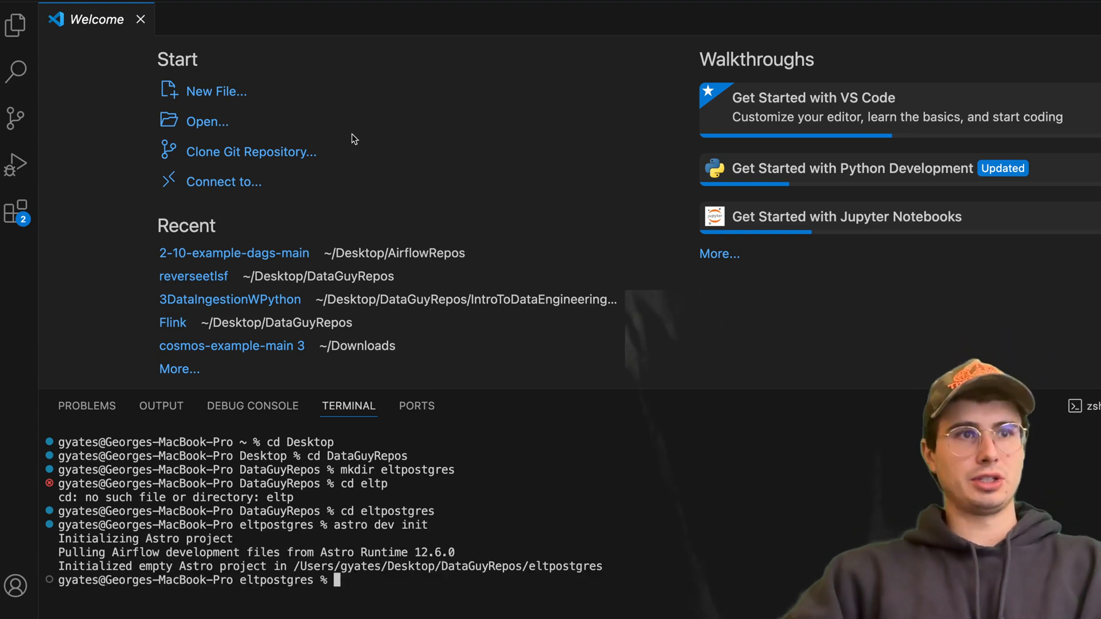
- Open Desktop/DataGuyRepos/eltpostgres as the VS Code workspace folder
{"action": "left_click", "coordinate": [207, 120]}
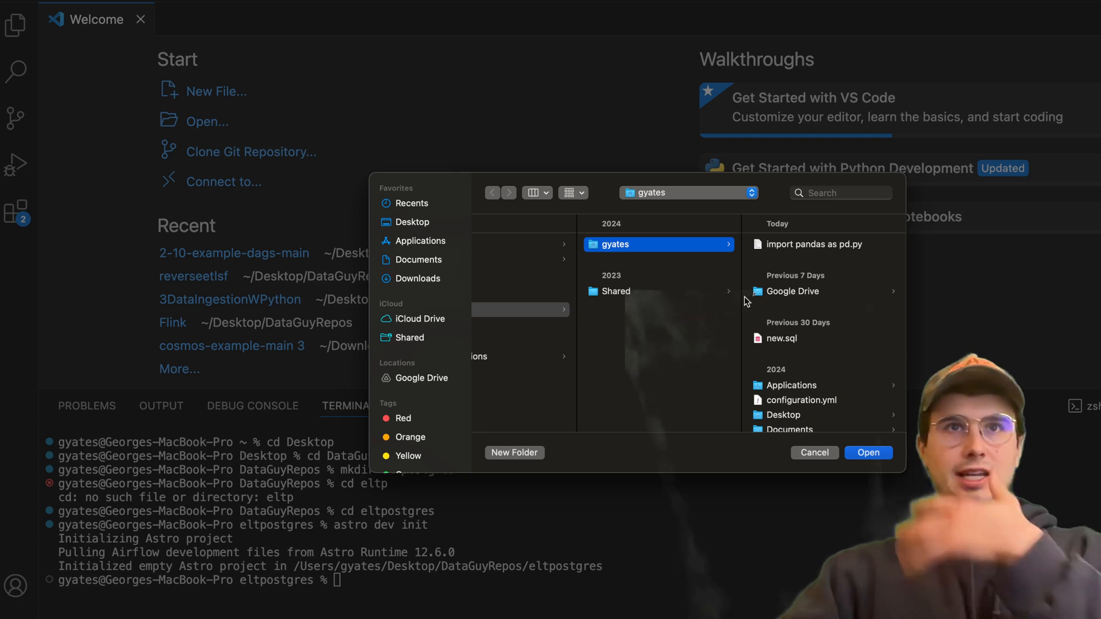
{"action": "left_click", "coordinate": [410, 221]}
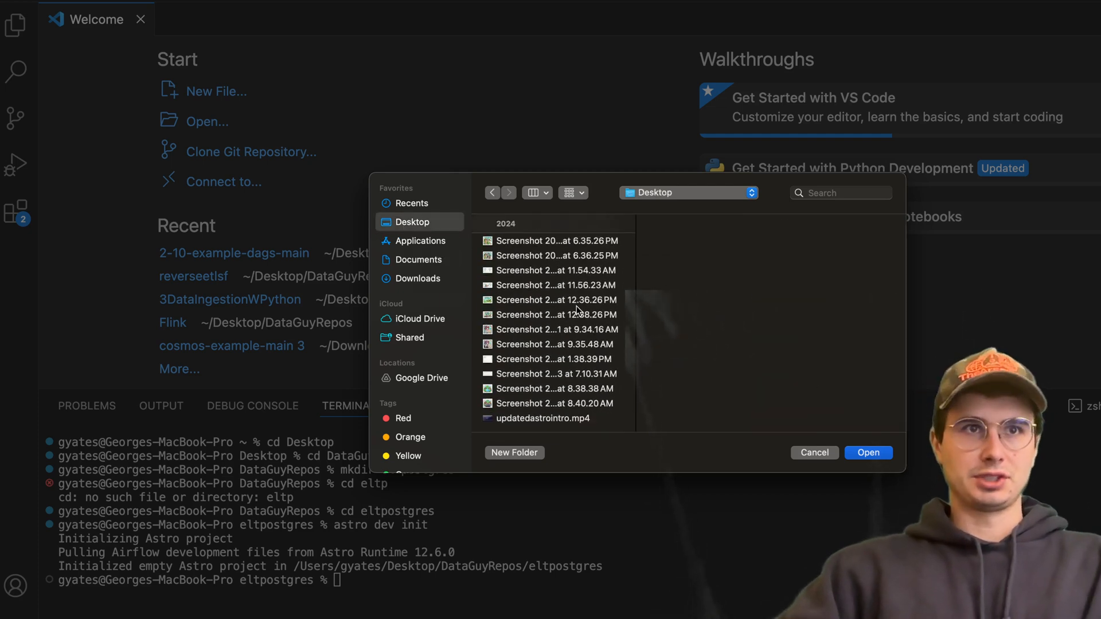
{"action": "scroll", "scroll_direction": "down", "scroll_amount": 3}
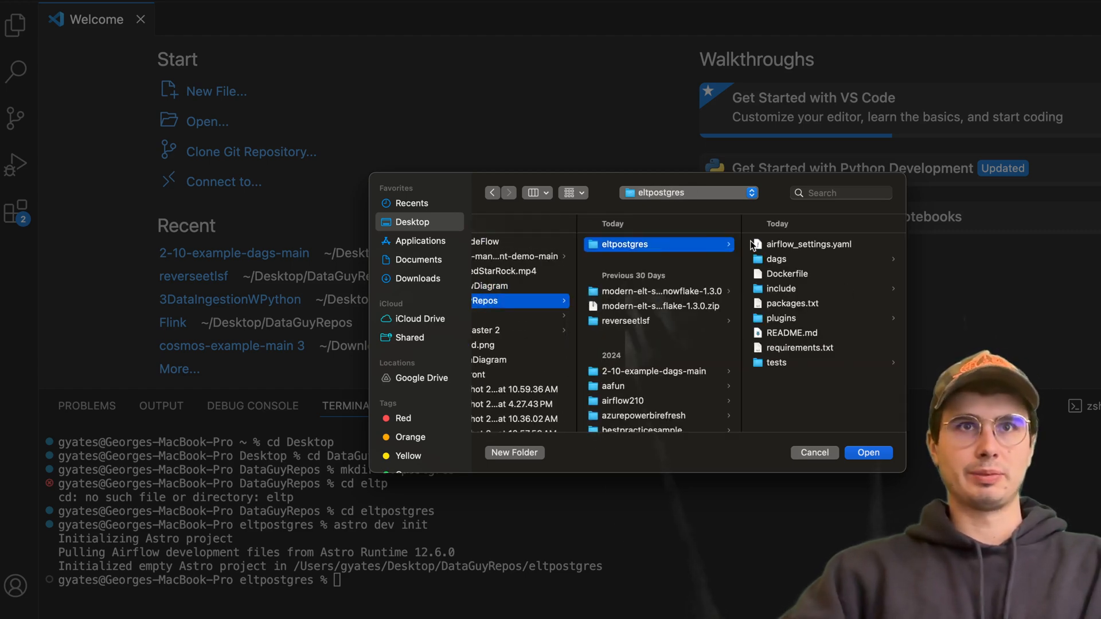
{"action": "left_click", "coordinate": [868, 452]}
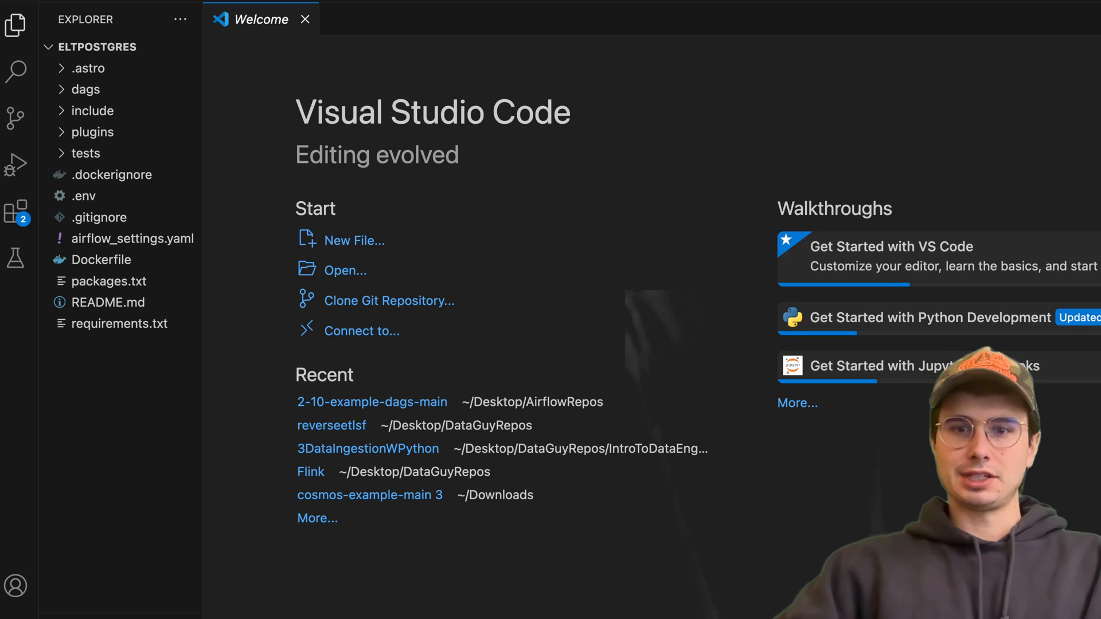
- Add apache-airflow-providers-postgres, astronomer-cosmos and requests to requirements.txt and save
{"action": "left_click", "coordinate": [121, 323]}
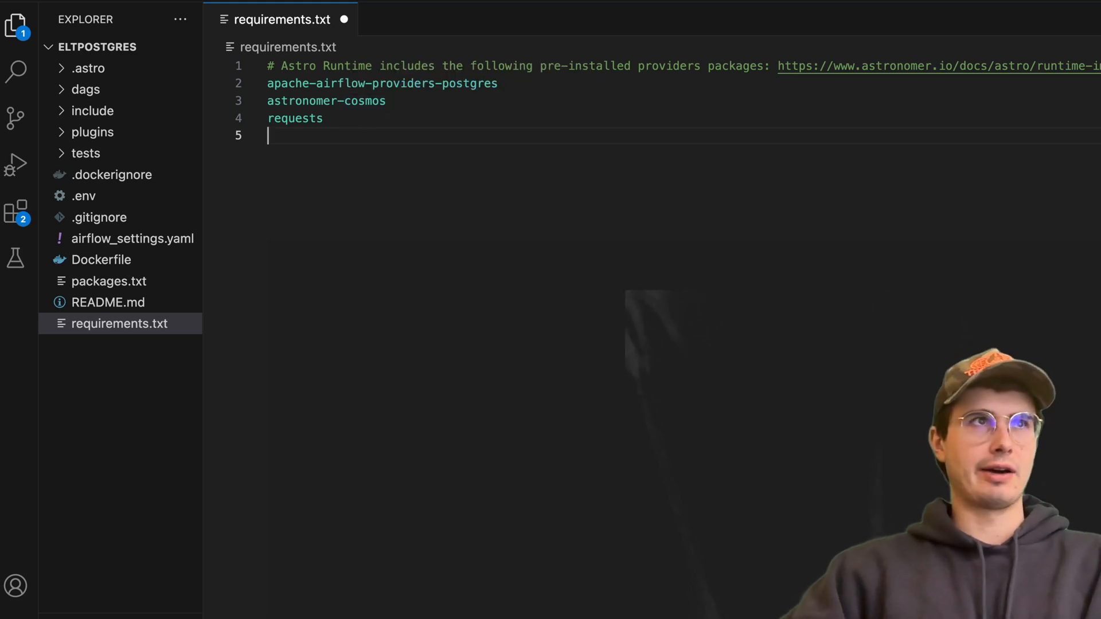
{"action": "key", "text": "ctrl+s"}
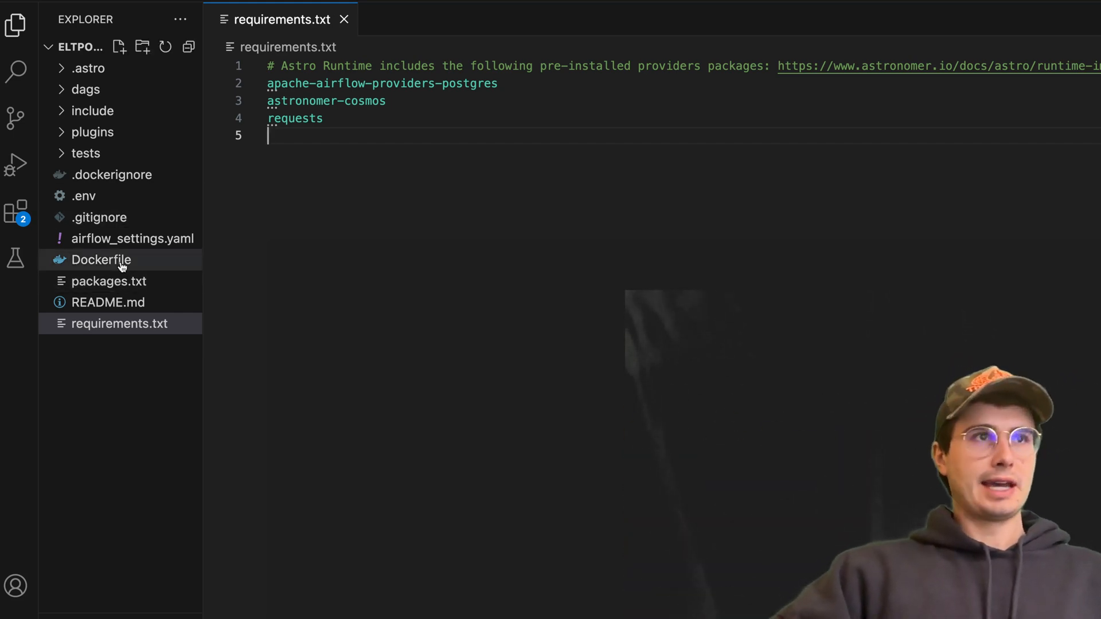
- Paste a RUN python -m venv dbt_venv step into the Dockerfile with dbt-postgres as the adapter
{"action": "left_click", "coordinate": [101, 259]}
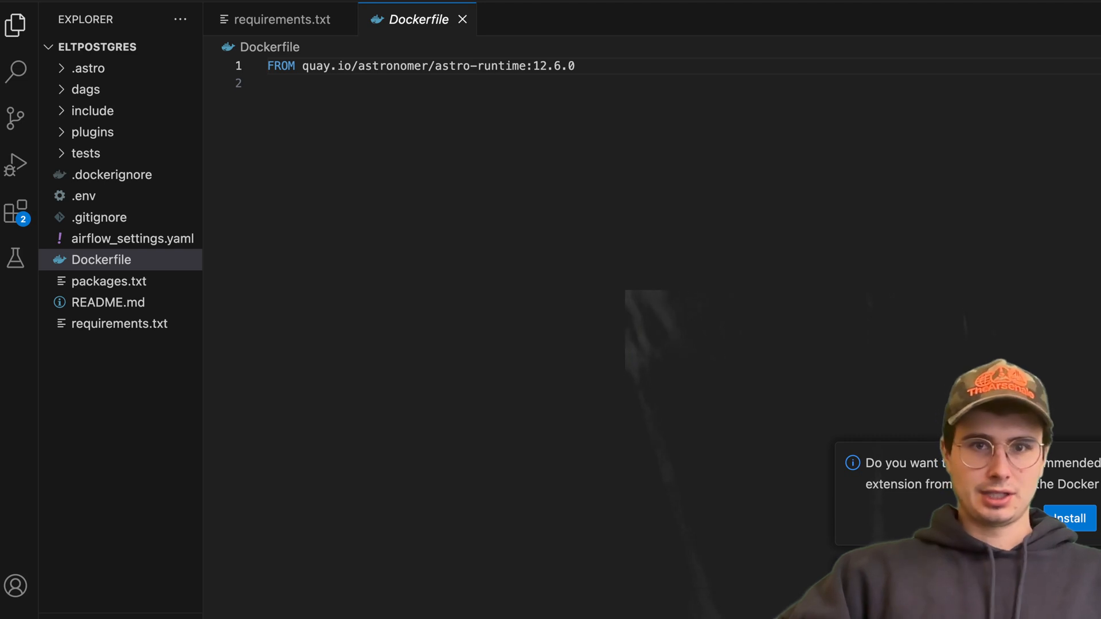
{"action": "key", "text": "Enter"}
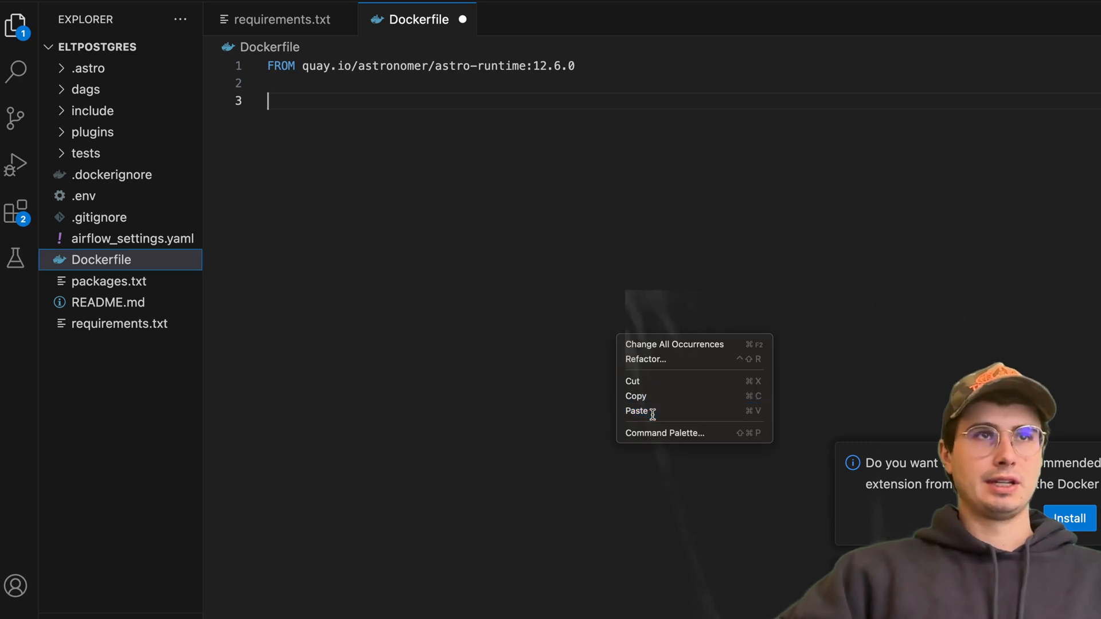
{"action": "left_click", "coordinate": [637, 411]}
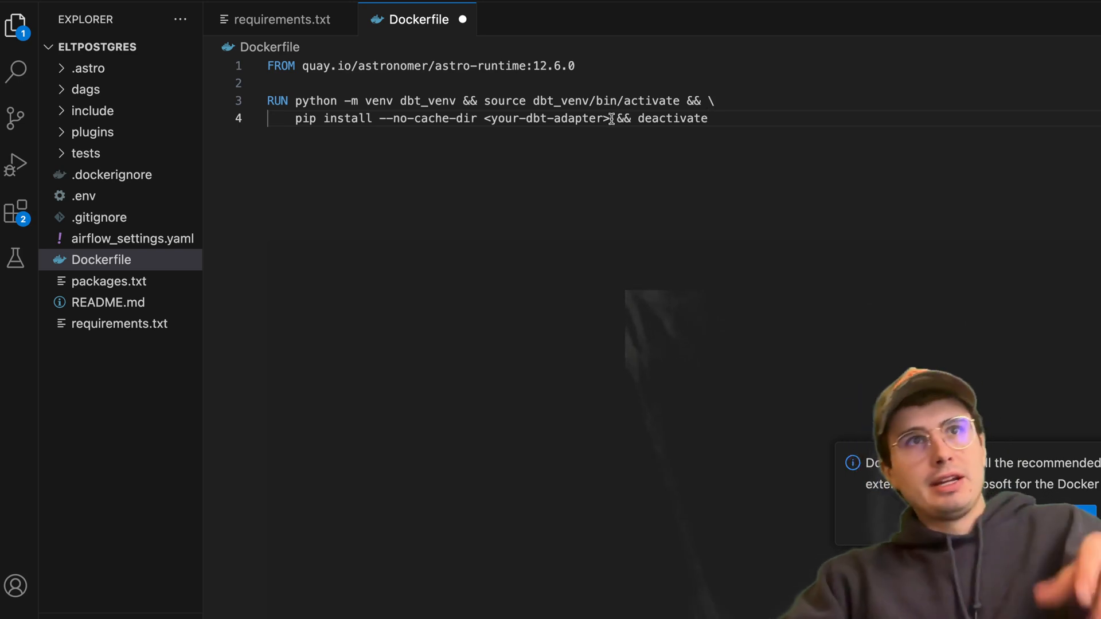
{"action": "type", "text": "db"}
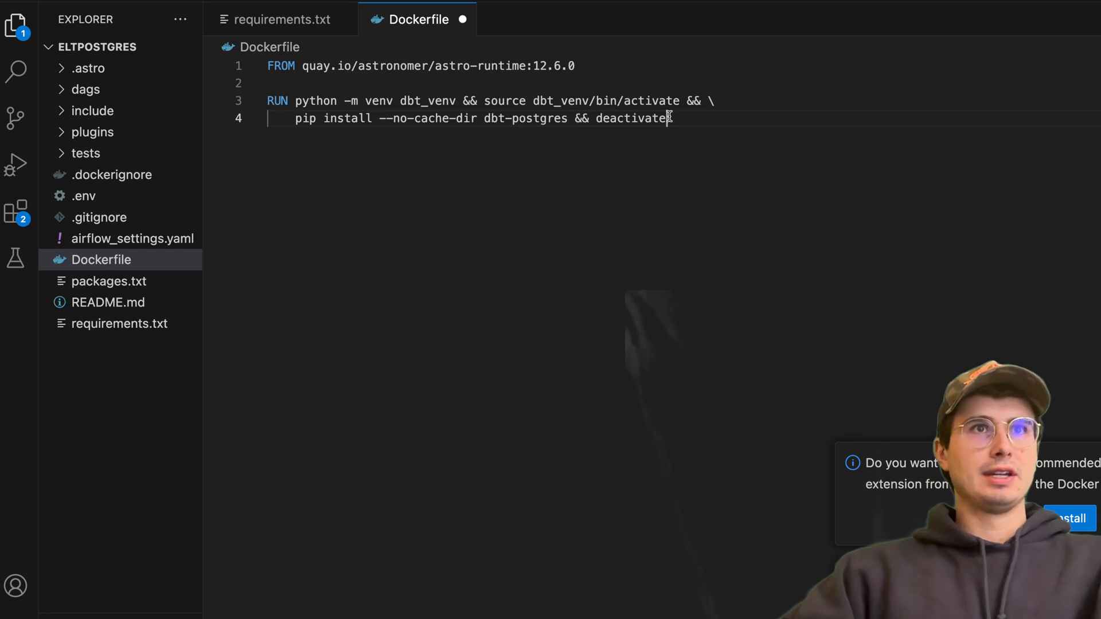
{"action": "double_click", "coordinate": [630, 118]}
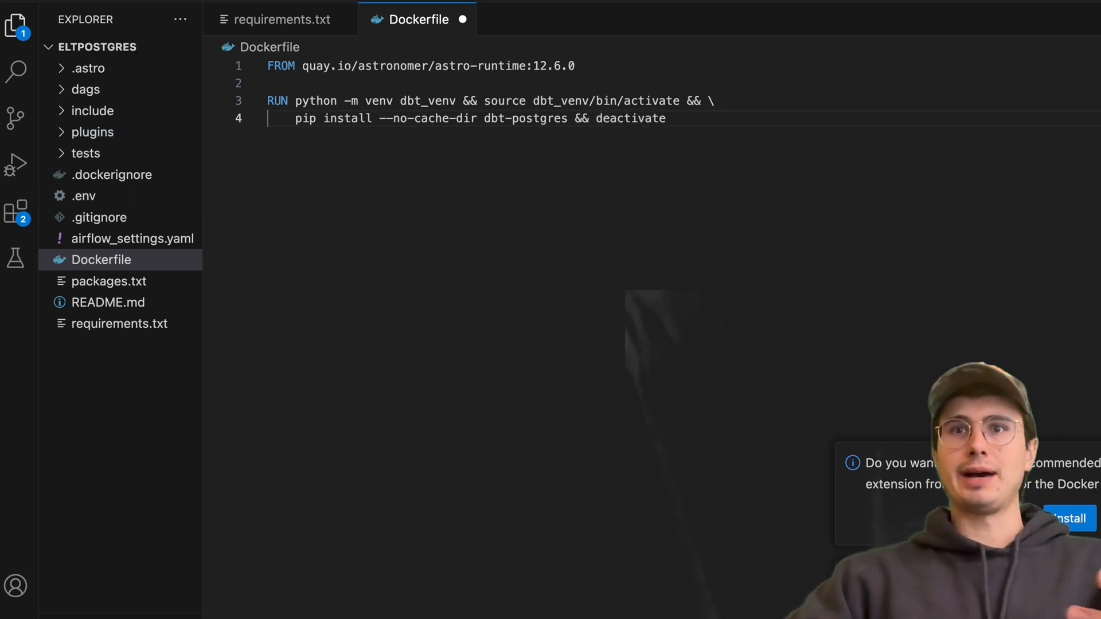
{"action": "double_click", "coordinate": [631, 118]}
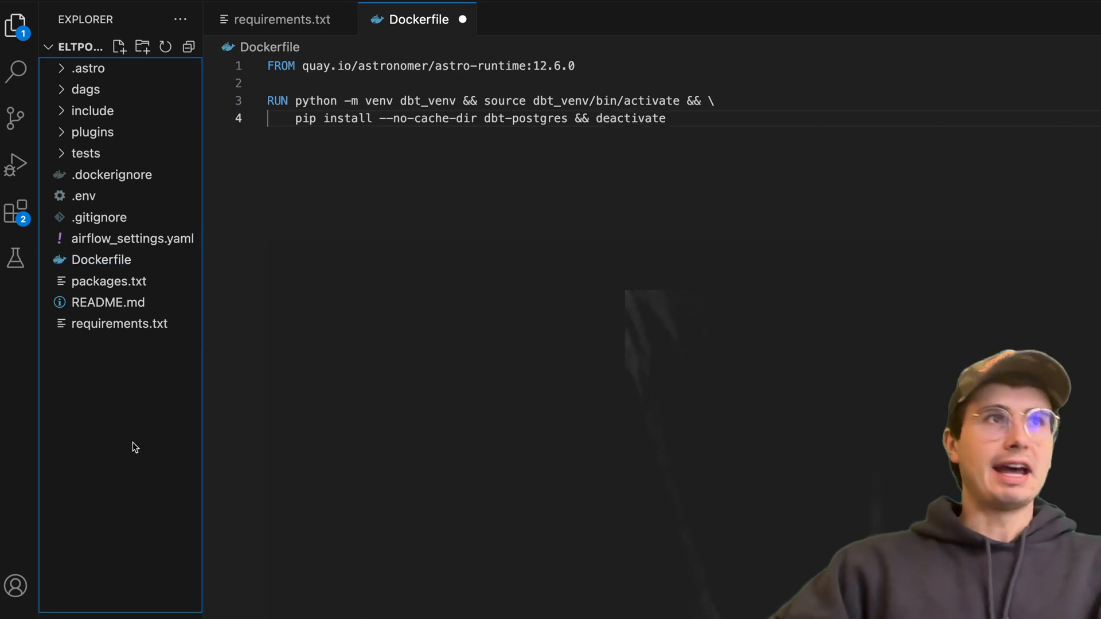
- Create a dbtproject folder inside dags after cancelling a half-named attempt
{"action": "right_click", "coordinate": [85, 90]}
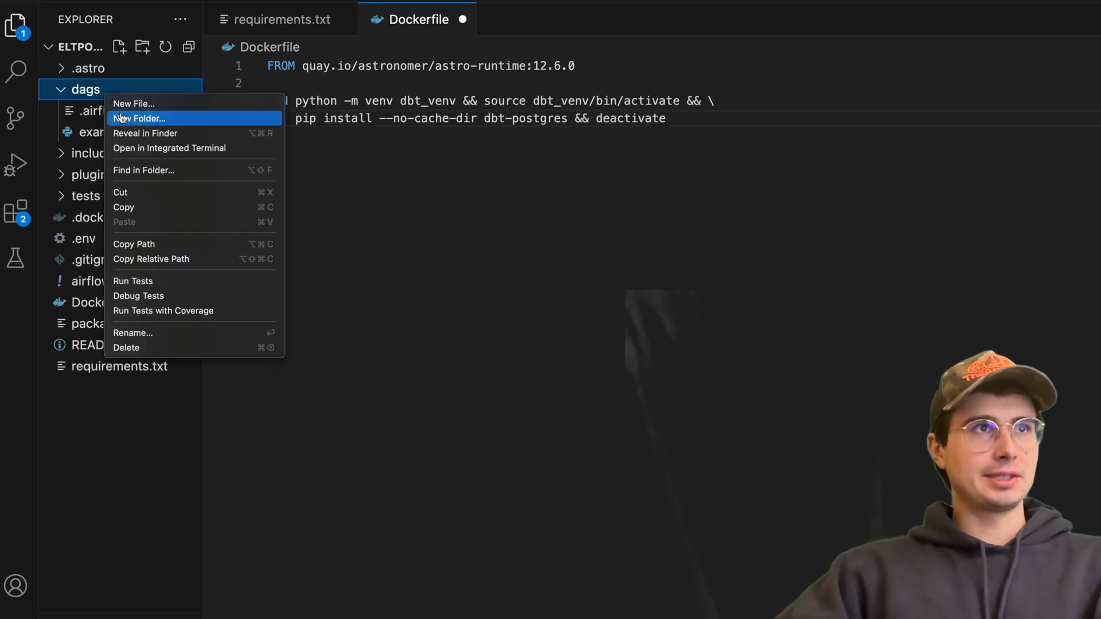
{"action": "left_click", "coordinate": [133, 103]}
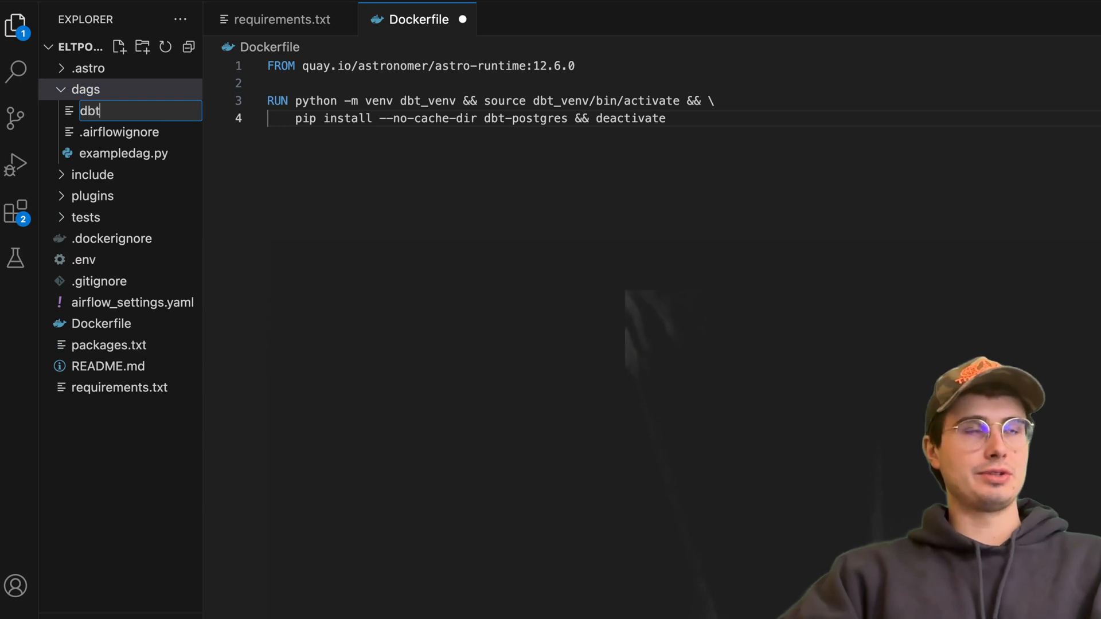
{"action": "key", "text": "Escape"}
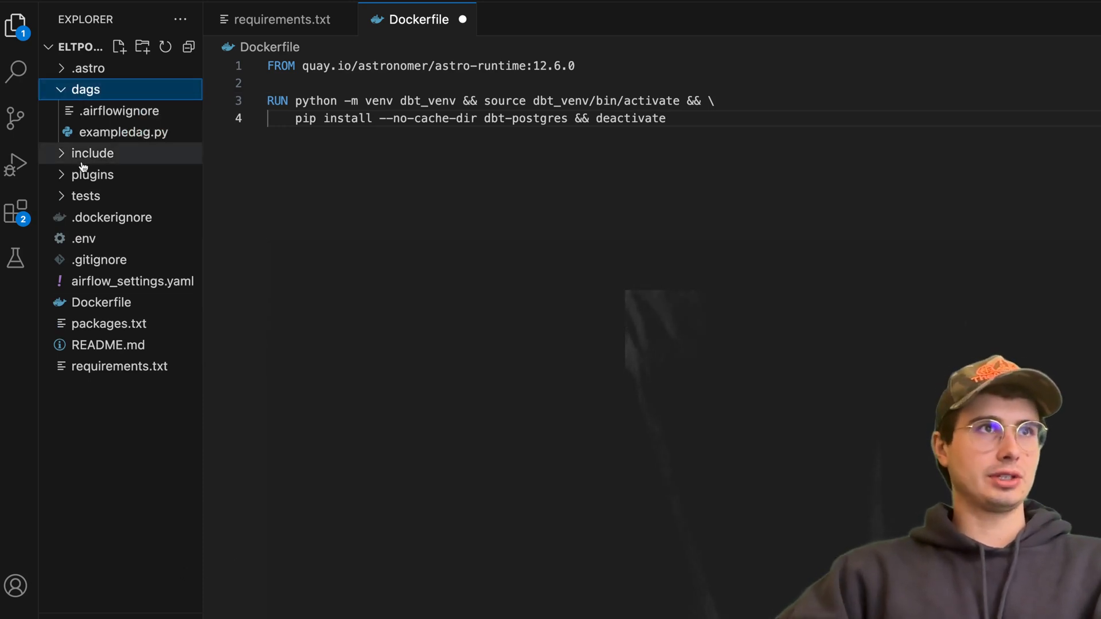
{"action": "right_click", "coordinate": [86, 89]}
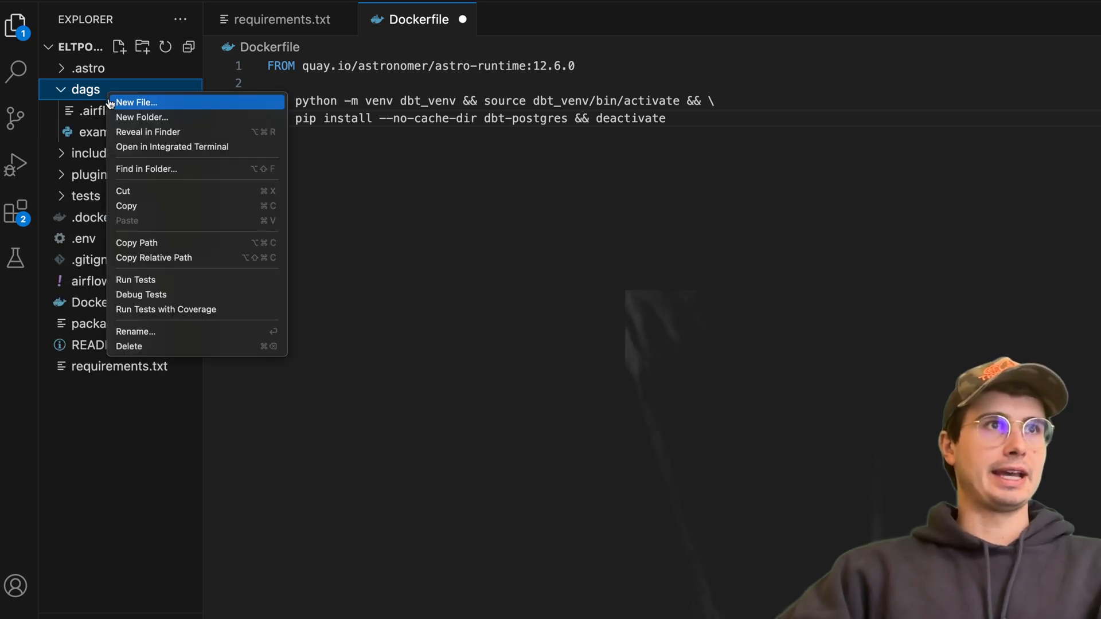
{"action": "left_click", "coordinate": [137, 102]}
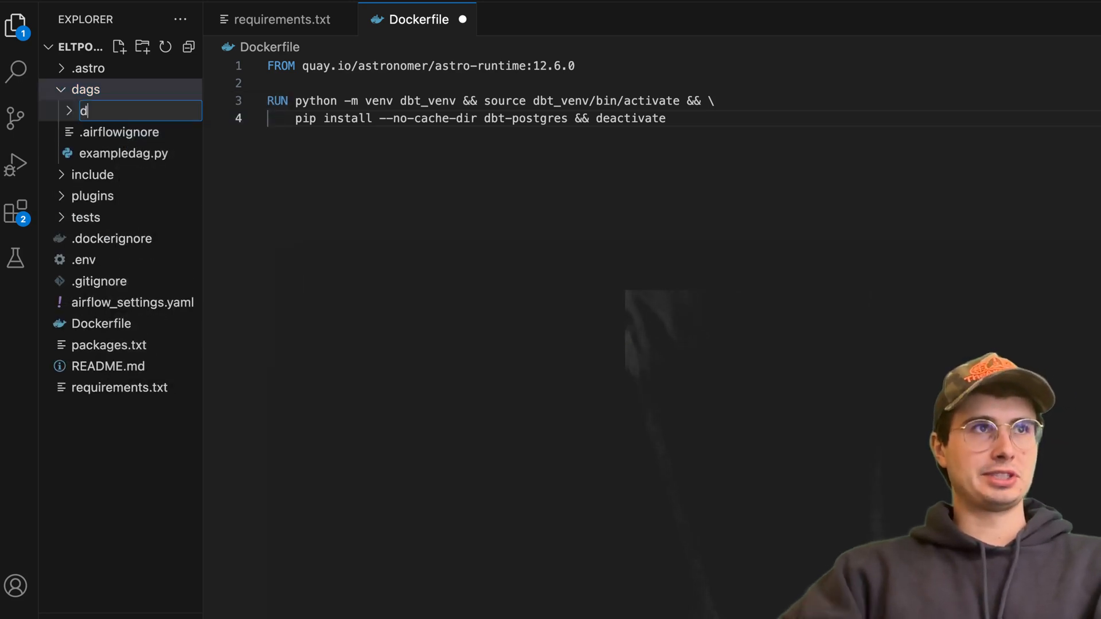
{"action": "type", "text": "btproject"}
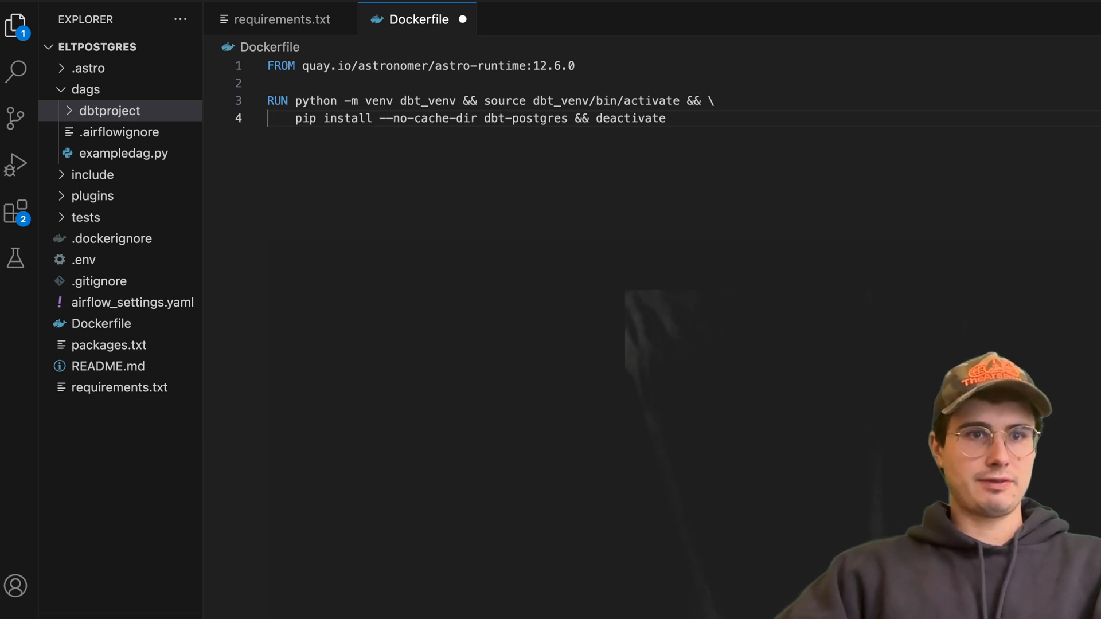
- Review the jaffle_shop models, macros and seeds by expanding and collapsing dbtproject
{"action": "left_click", "coordinate": [110, 111]}
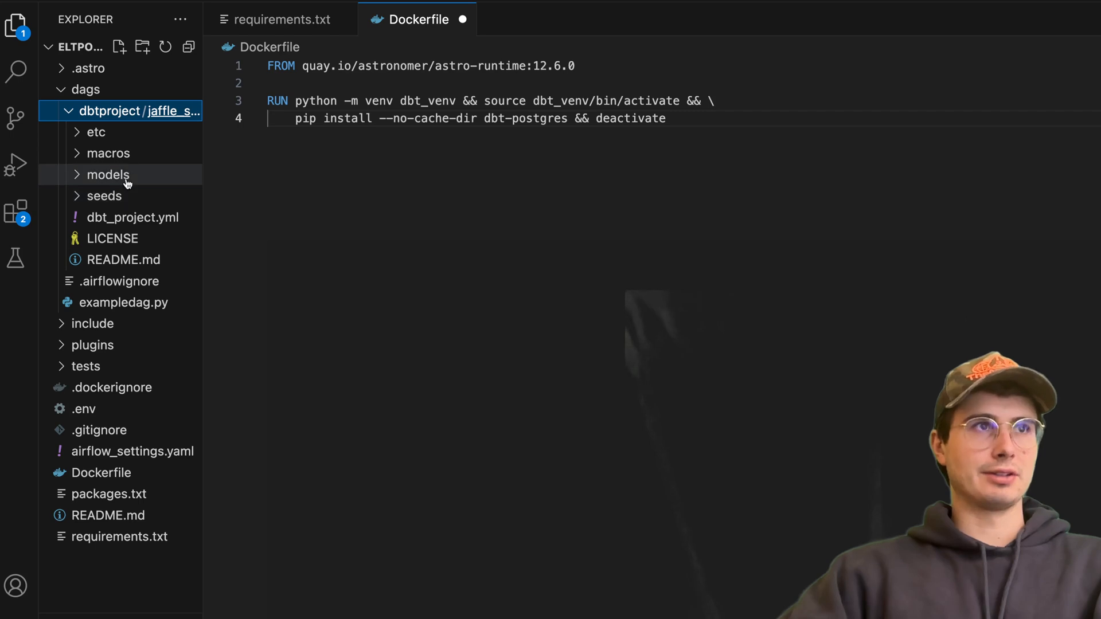
{"action": "left_click", "coordinate": [112, 111]}
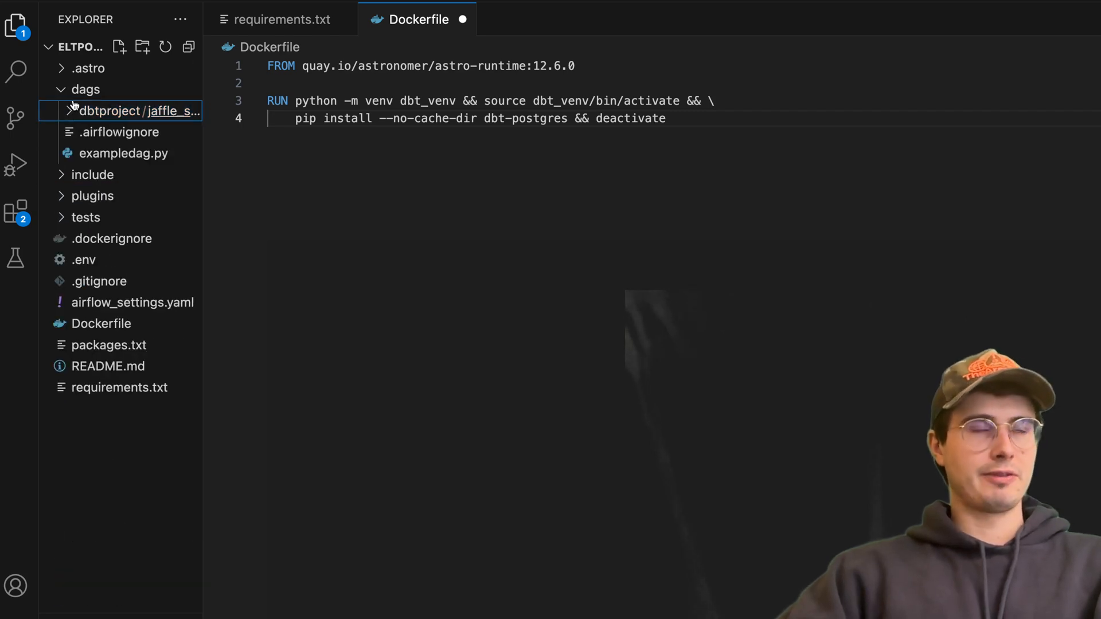
{"action": "left_click", "coordinate": [126, 111]}
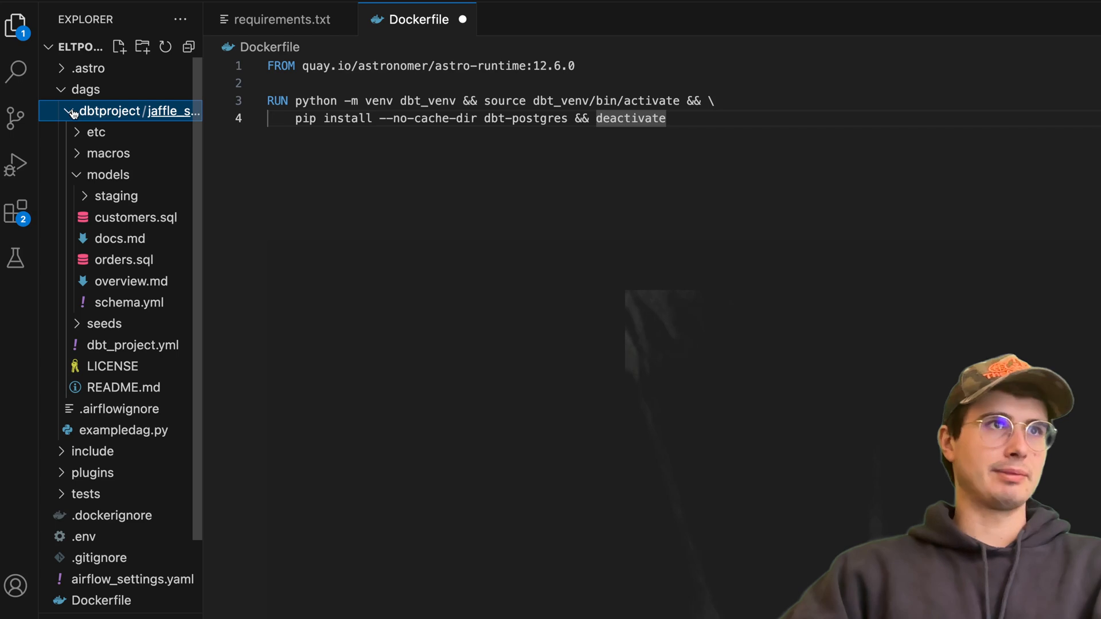
{"action": "left_click", "coordinate": [67, 112]}
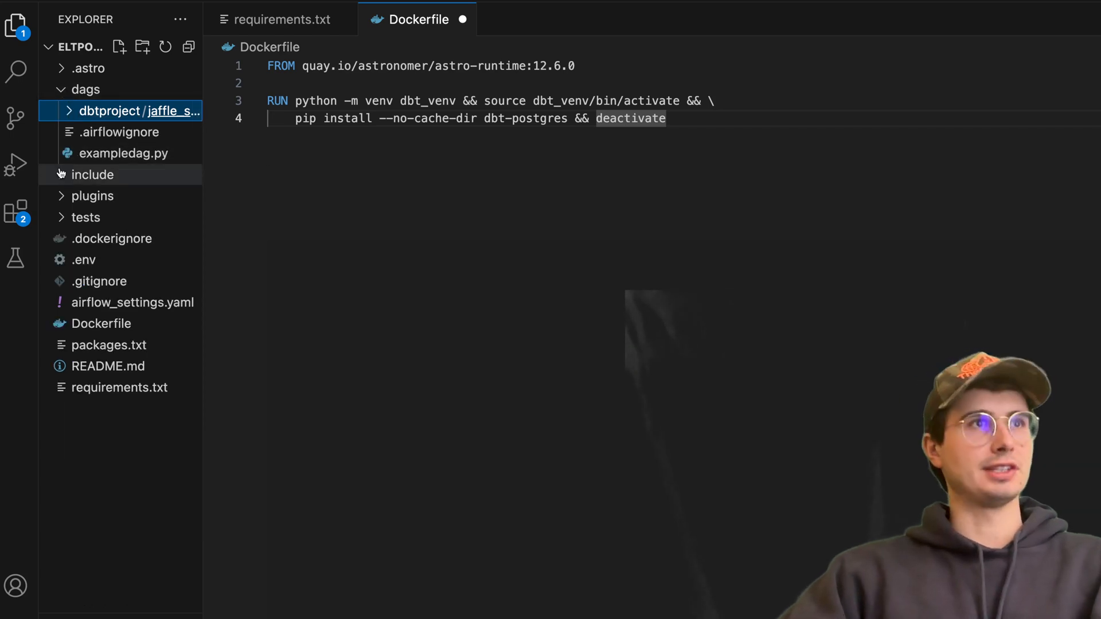
- Create a new eltpostgres.py file in the dags folder via the Explorer menu
{"action": "right_click", "coordinate": [86, 90]}
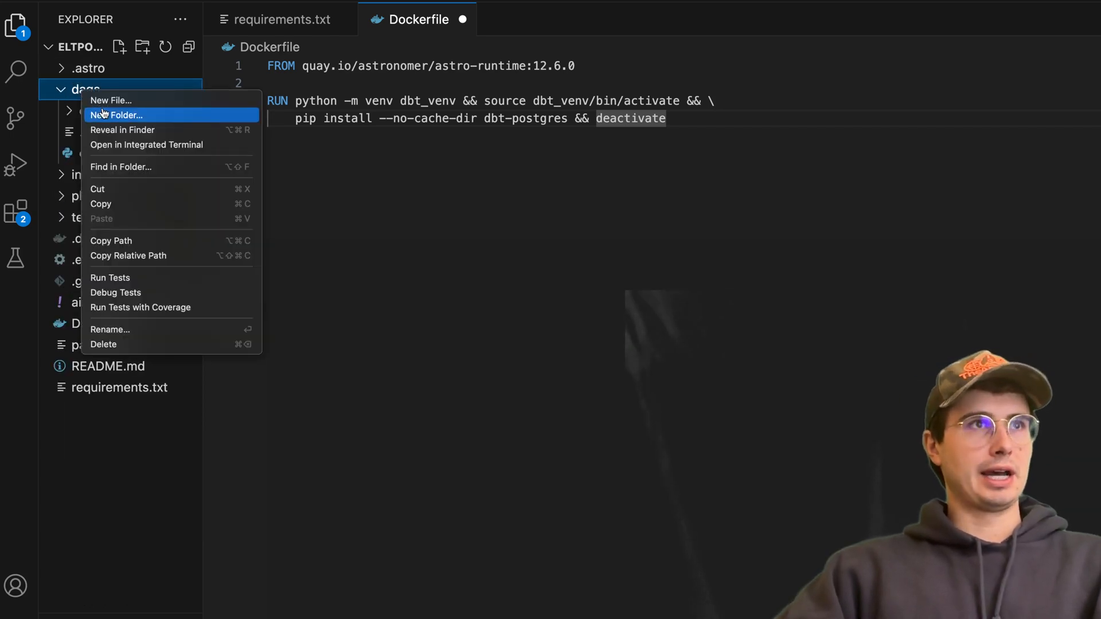
{"action": "left_click", "coordinate": [110, 100]}
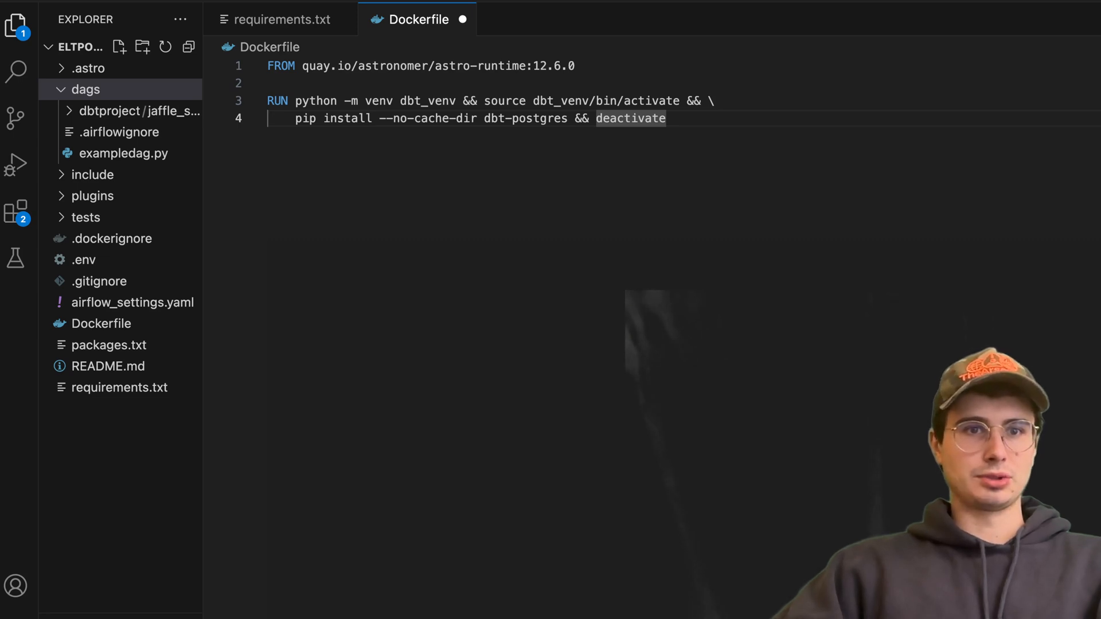
{"action": "right_click", "coordinate": [85, 89]}
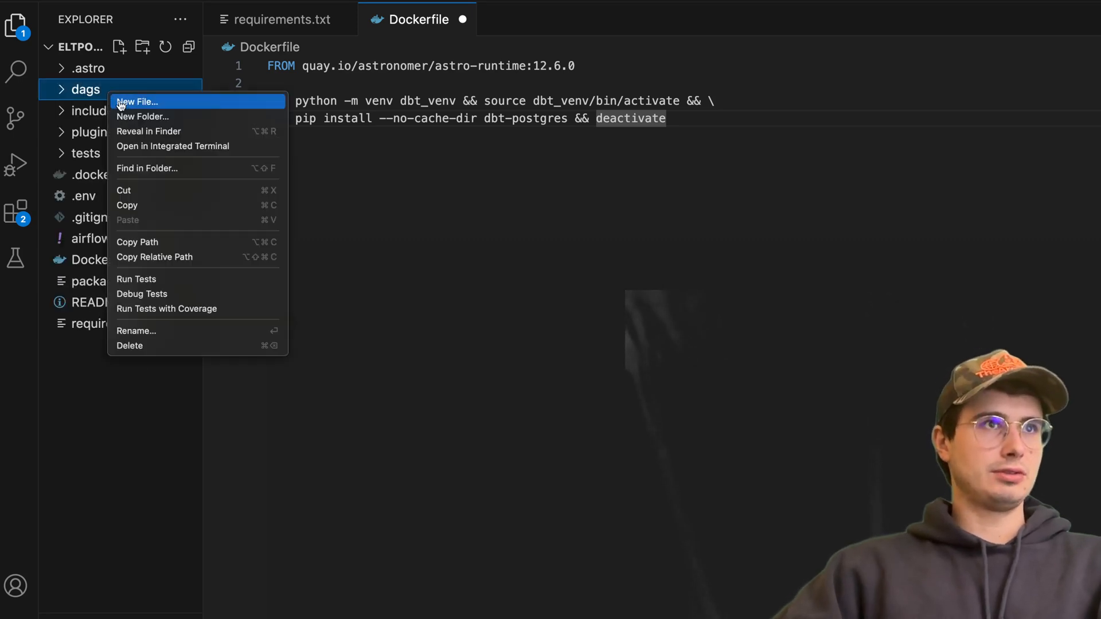
{"action": "left_click", "coordinate": [138, 102]}
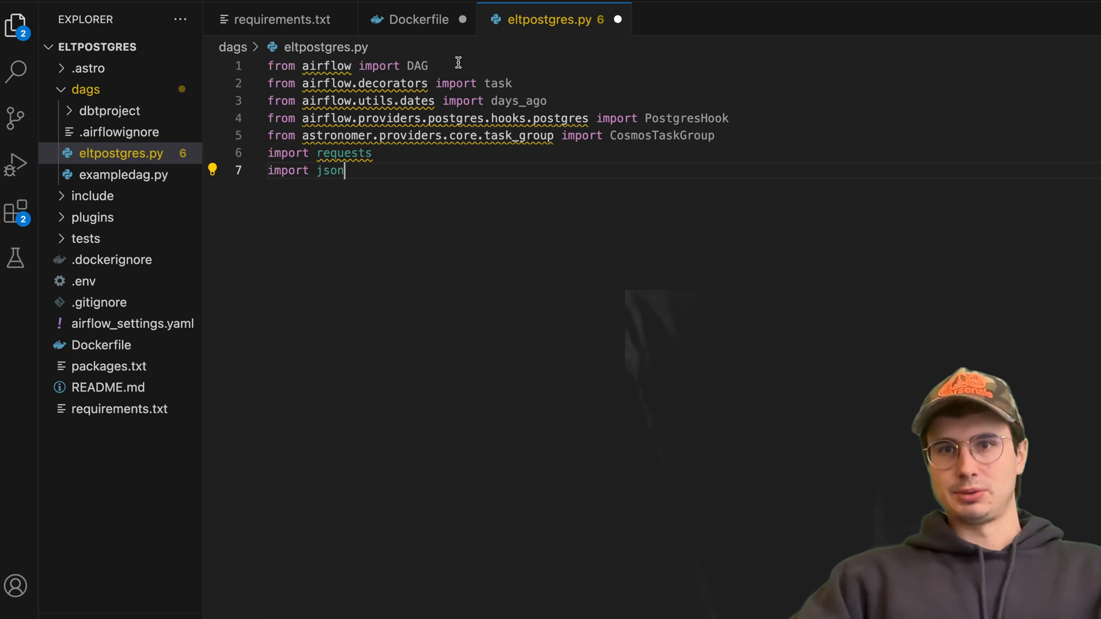
- Import cosmos DbtTaskGroup, ProjectConfig, ProfileConfig, ExecutionConfig and PostgresUserPasswordProfileMapping alongside Airflow, requests and json
{"action": "double_click", "coordinate": [497, 83]}
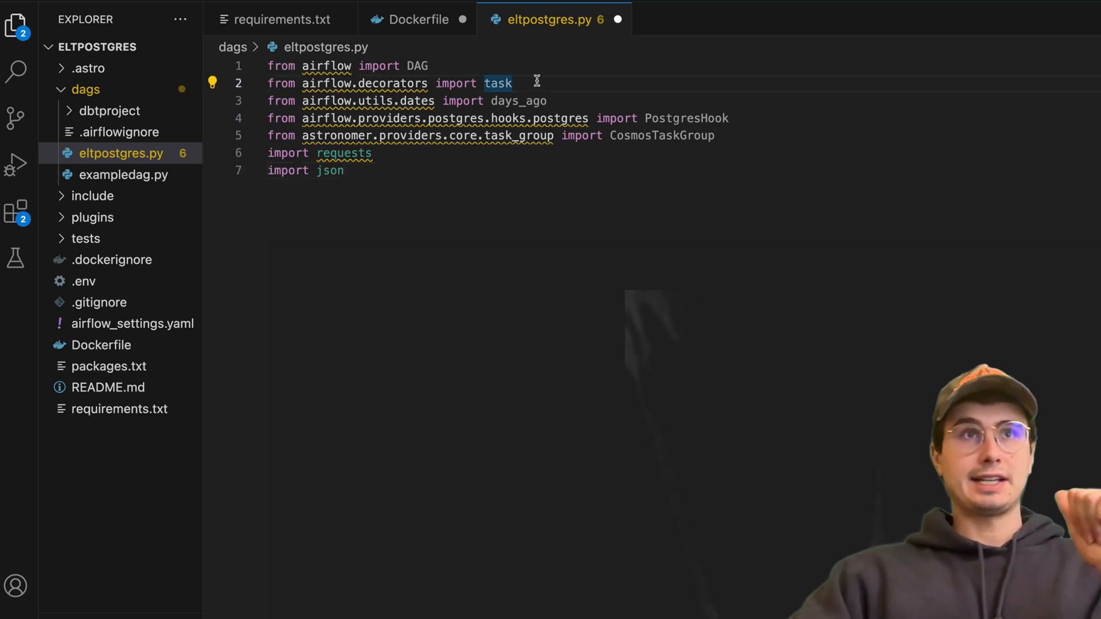
{"action": "mouse_move", "coordinate": [555, 101]}
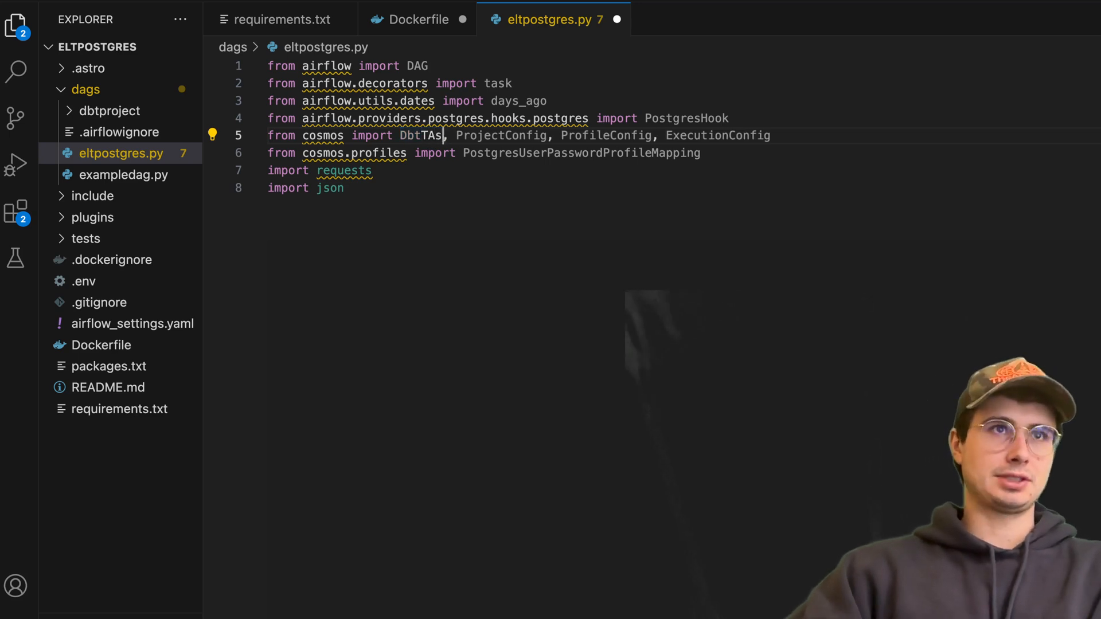
{"action": "type", "text": "askGroup"}
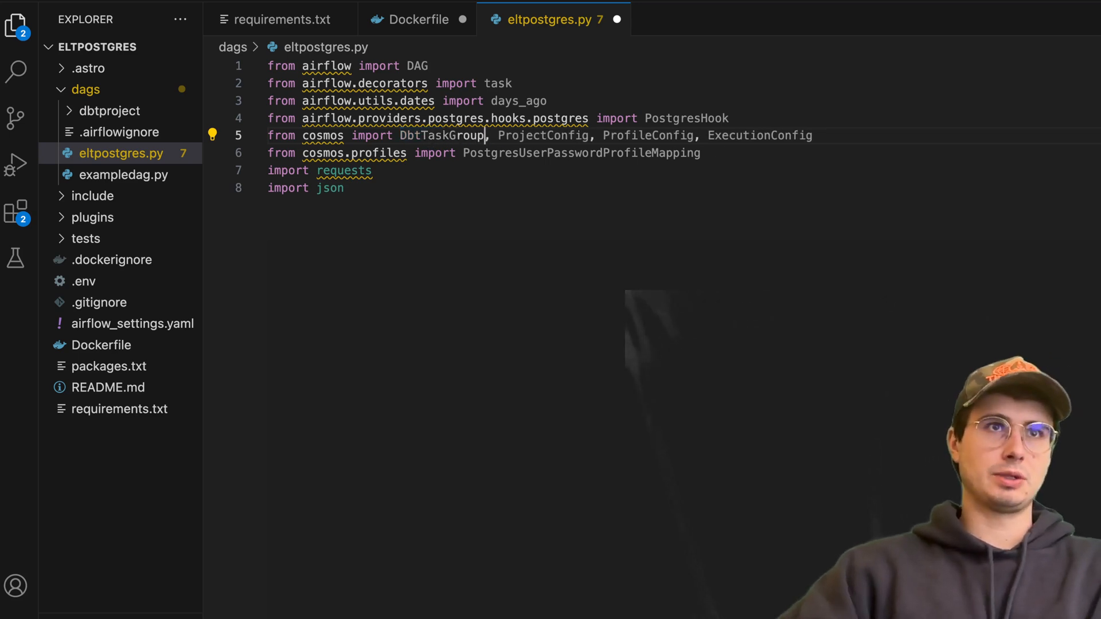
{"action": "double_click", "coordinate": [543, 135]}
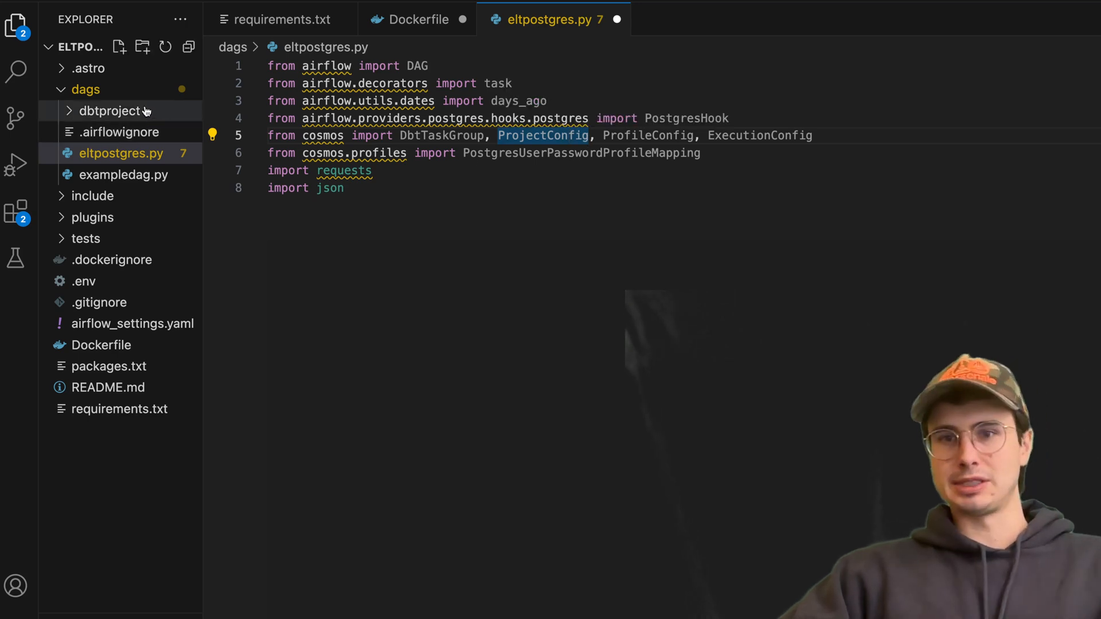
{"action": "mouse_move", "coordinate": [580, 152]}
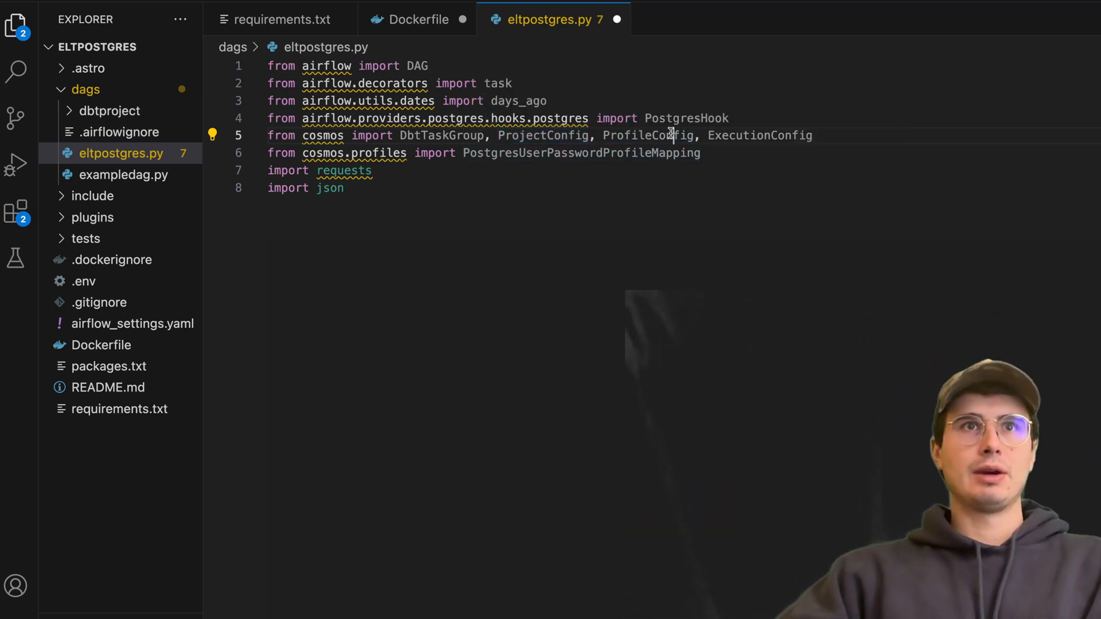
{"action": "double_click", "coordinate": [646, 135]}
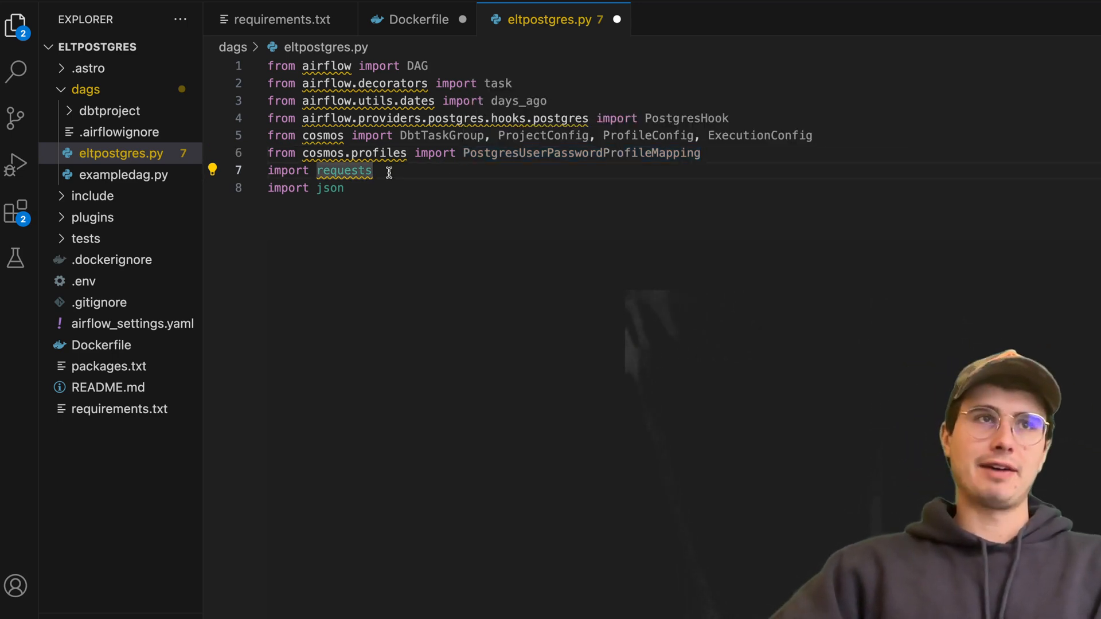
{"action": "key", "text": "Enter"}
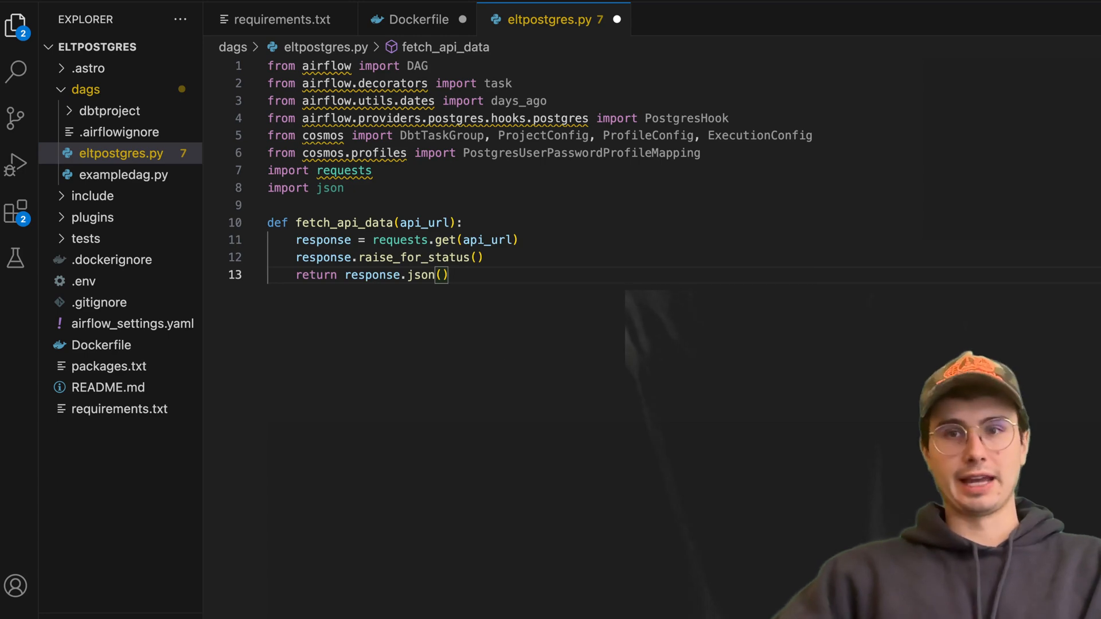
- Paste fetch_api_data returning a URL's JSON and default_args with owner airflow and one retry
{"action": "scroll", "scroll_direction": "down", "scroll_amount": 3}
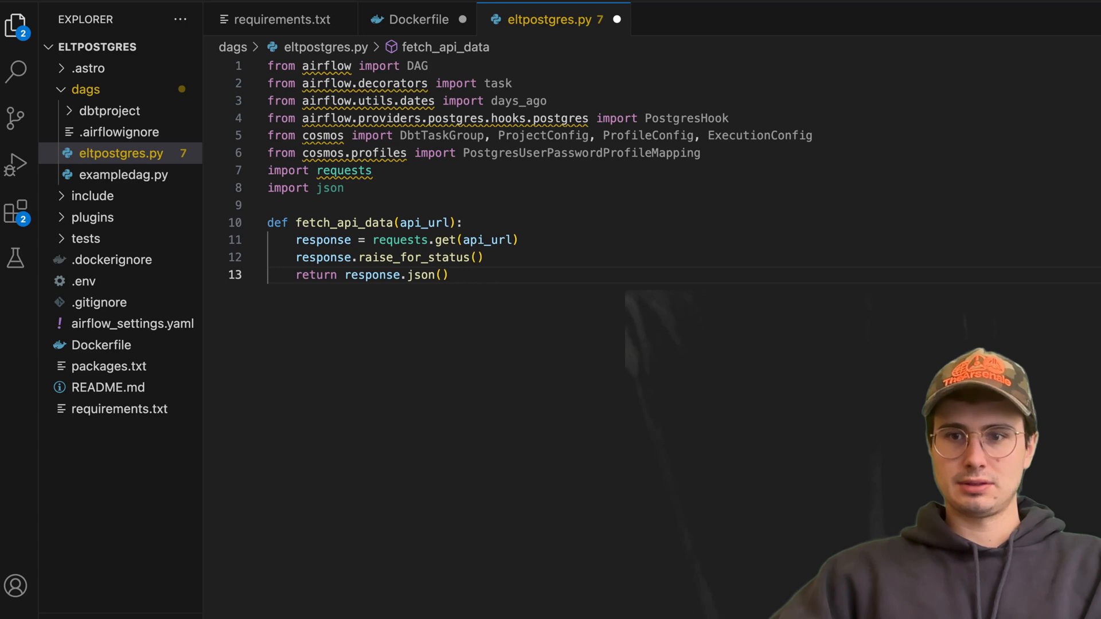
{"action": "key", "text": "Enter"}
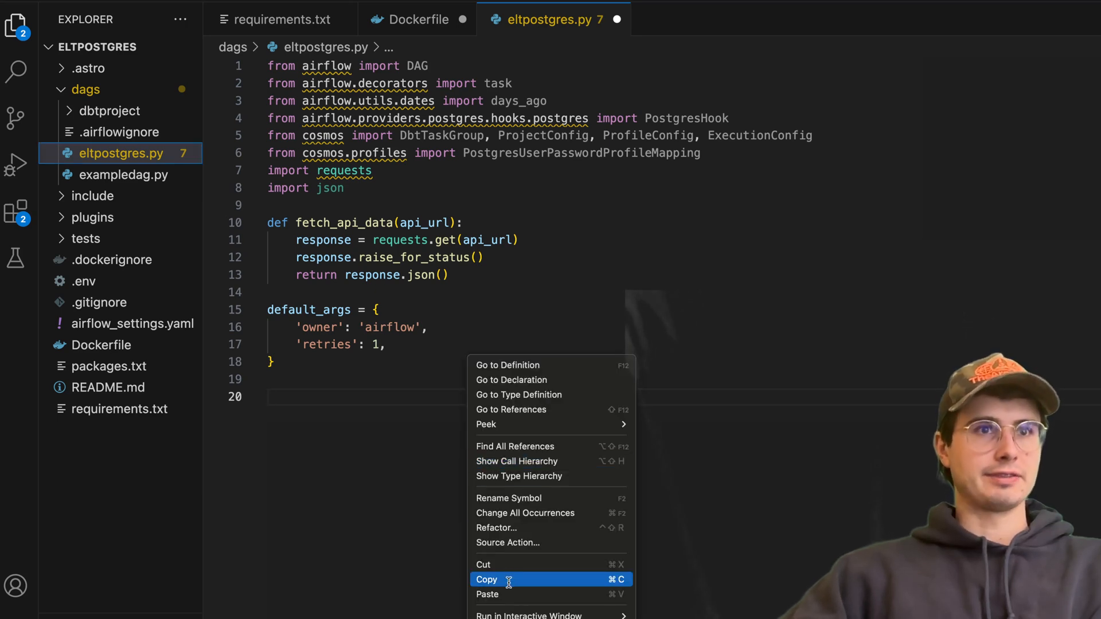
- Paste the parallel_api_cosmos_pipeline with DAG block and an extract_api_data task returning table_name and data
{"action": "left_click", "coordinate": [486, 594]}
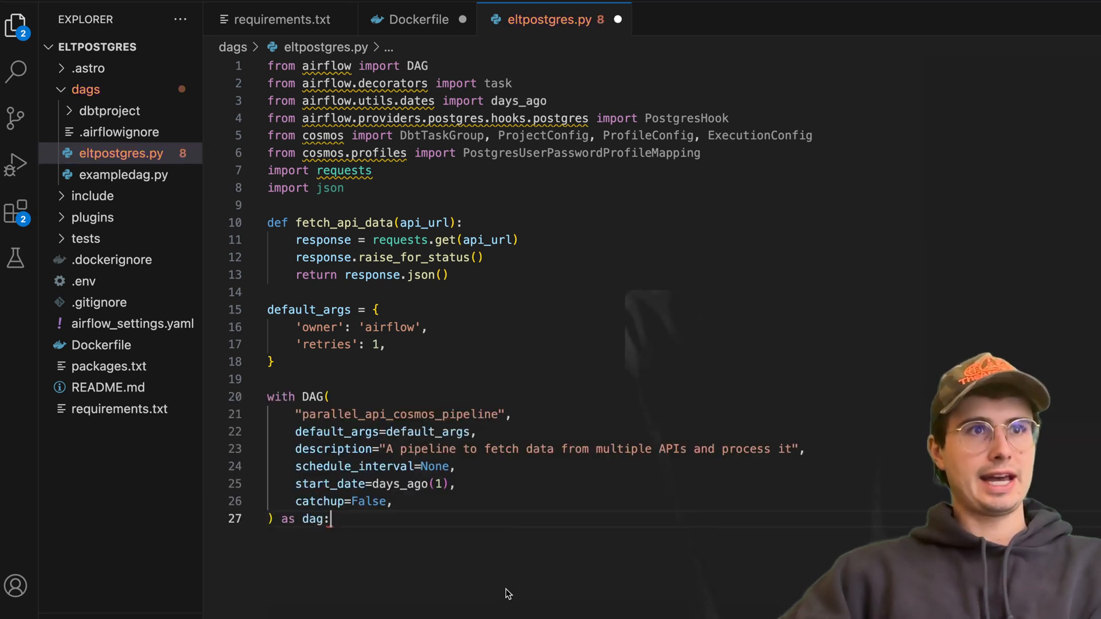
{"action": "key", "text": "Enter"}
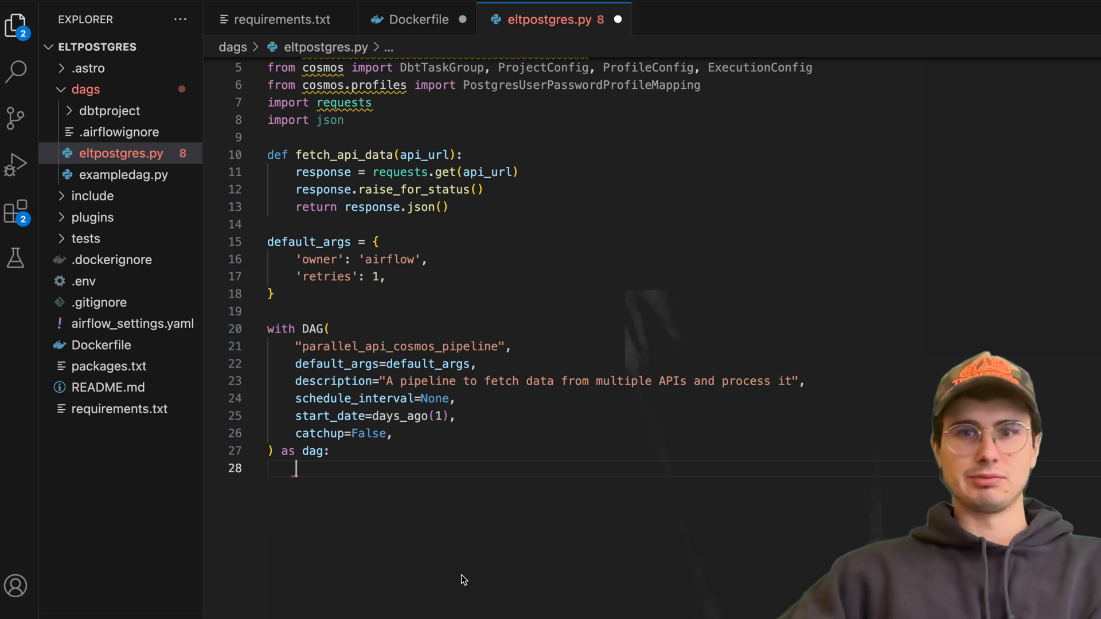
{"action": "key", "text": "Enter"}
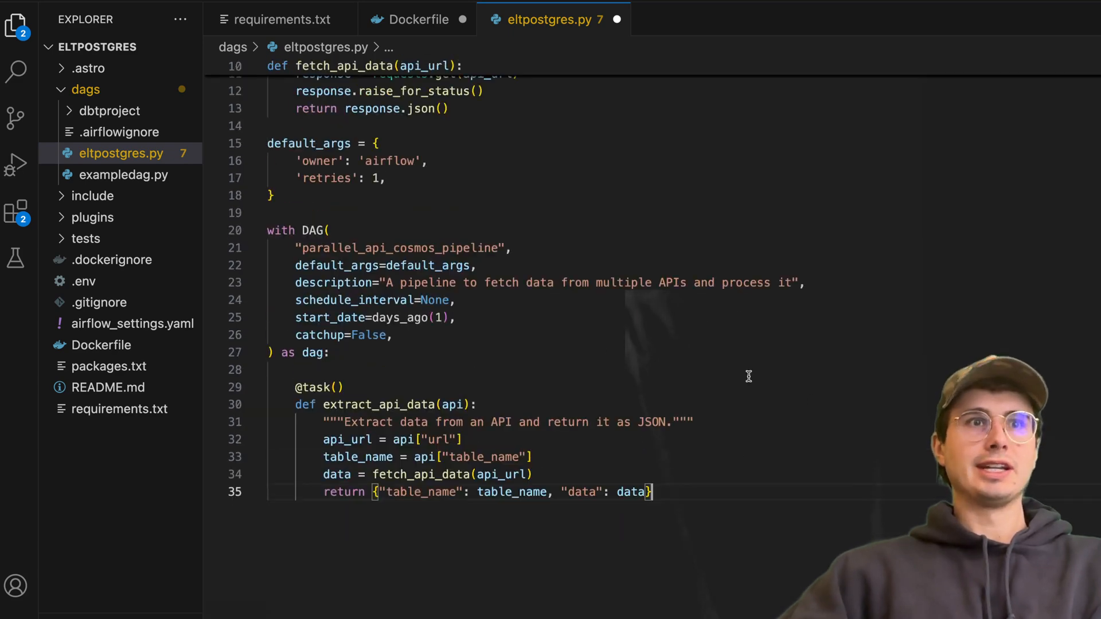
{"action": "scroll", "scroll_direction": "down", "scroll_amount": 3}
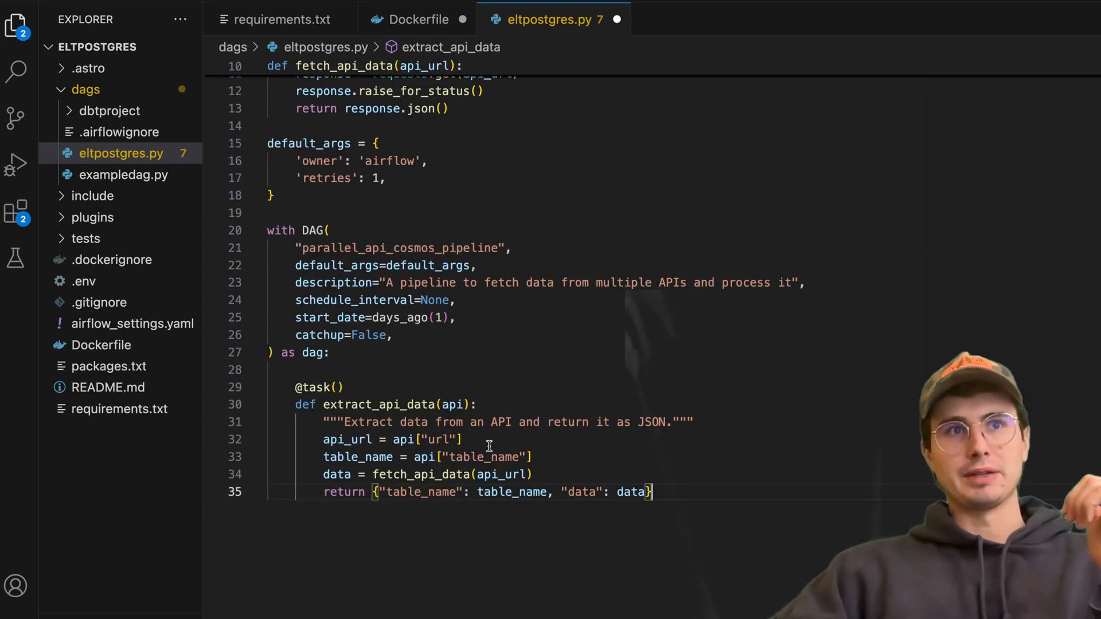
{"action": "scroll", "scroll_direction": "down", "scroll_amount": 3}
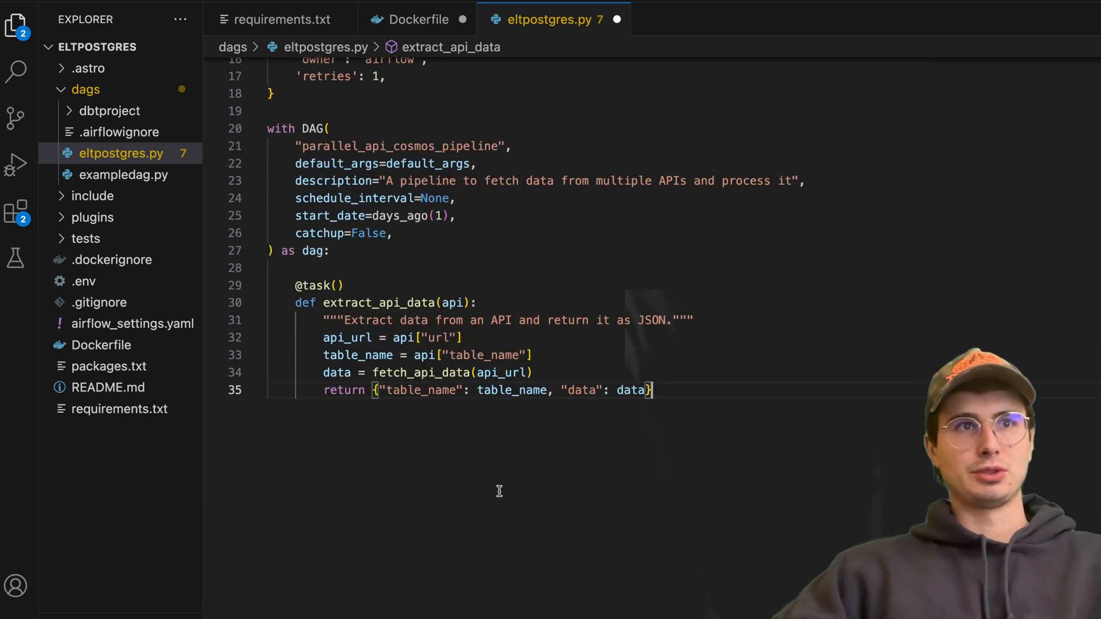
{"action": "mouse_move", "coordinate": [502, 373]}
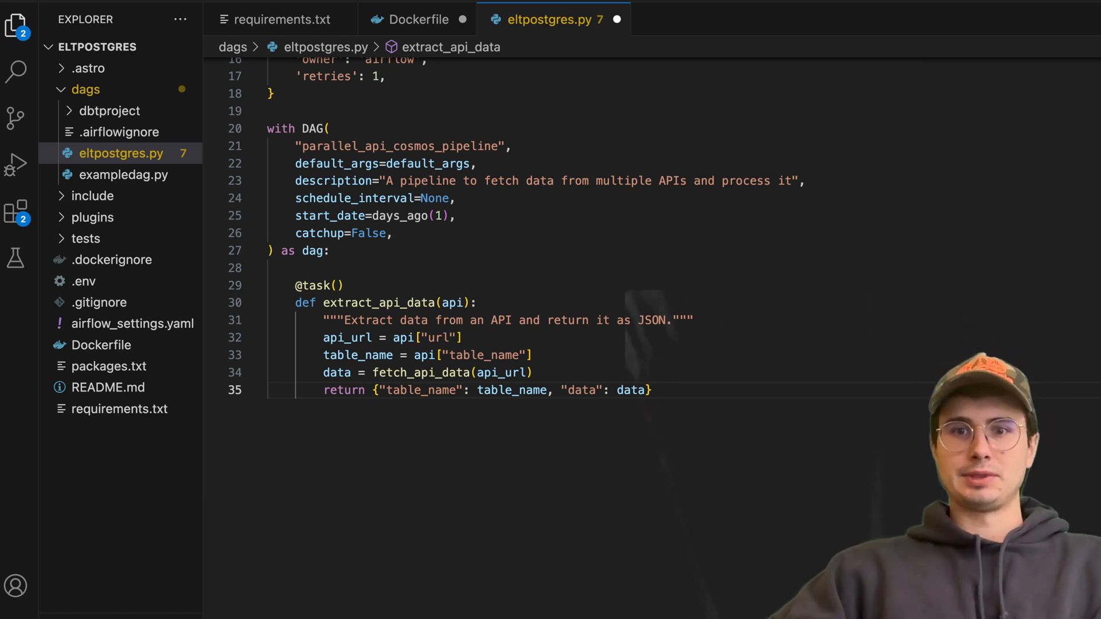
- Paste the load_to_postgres task and replace its placeholder connection id with postgres_conn
{"action": "key", "text": "enter"}
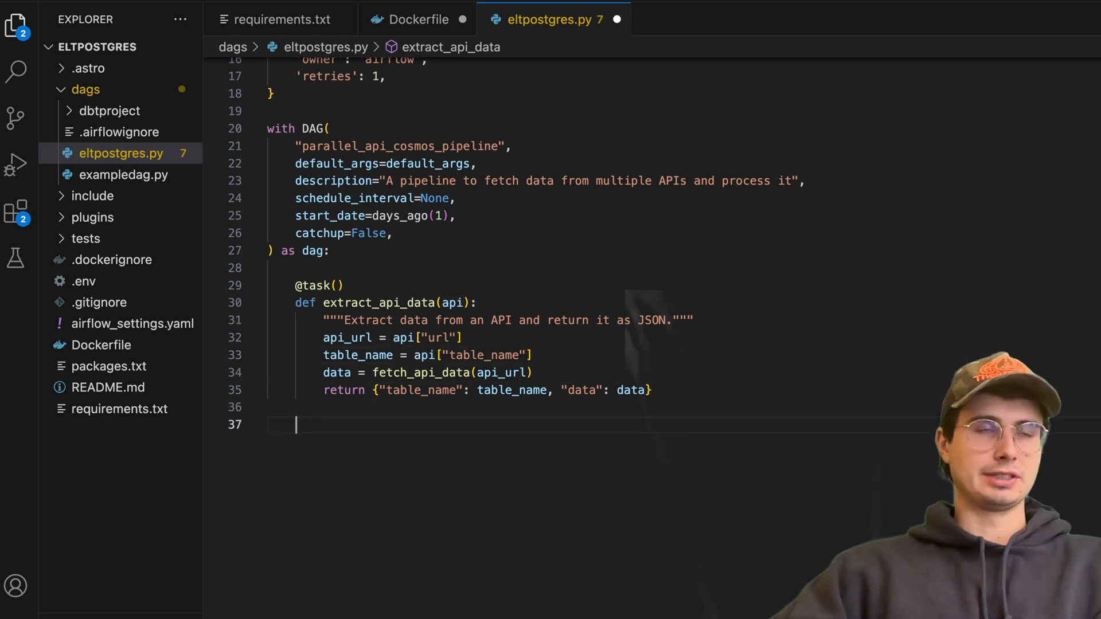
{"action": "right_click", "coordinate": [296, 424]}
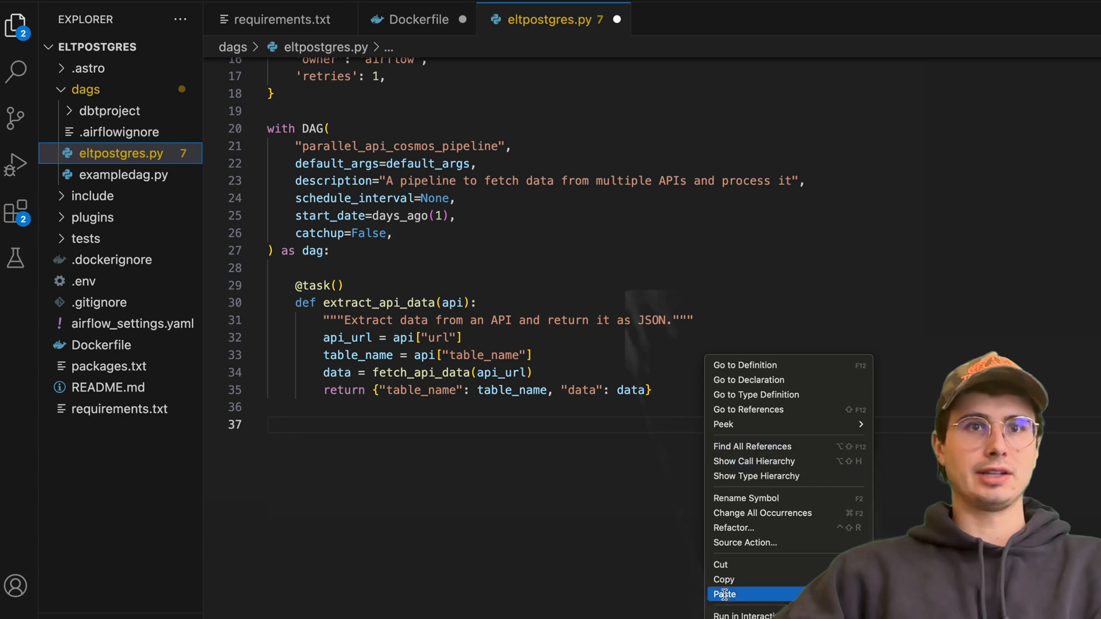
{"action": "left_click", "coordinate": [724, 594]}
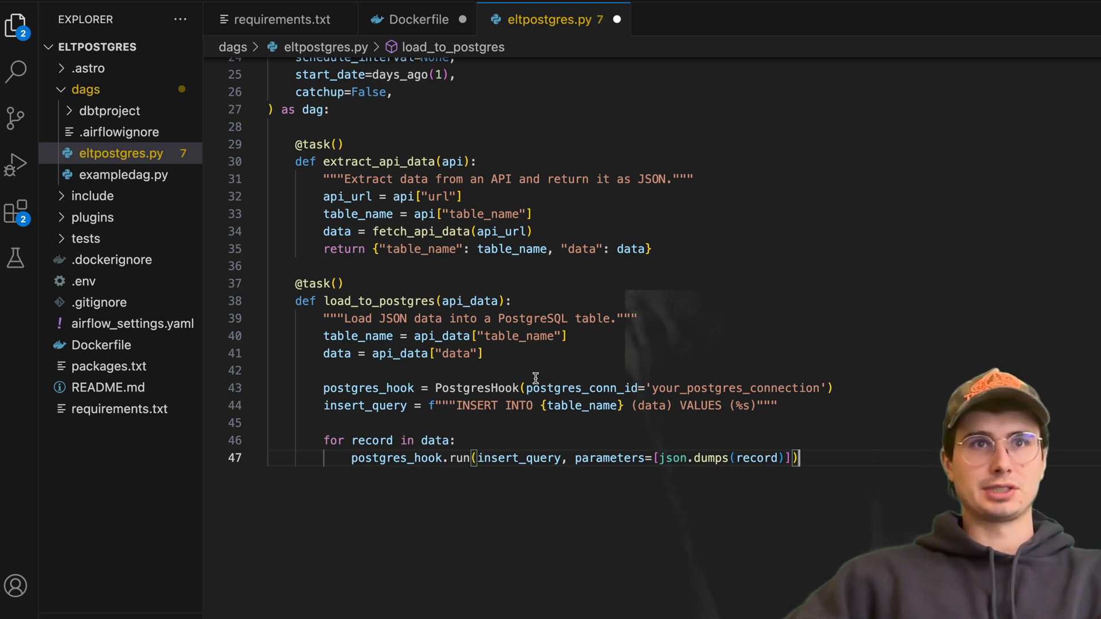
{"action": "left_click_drag", "start_coordinate": [709, 387], "coordinate": [817, 388]}
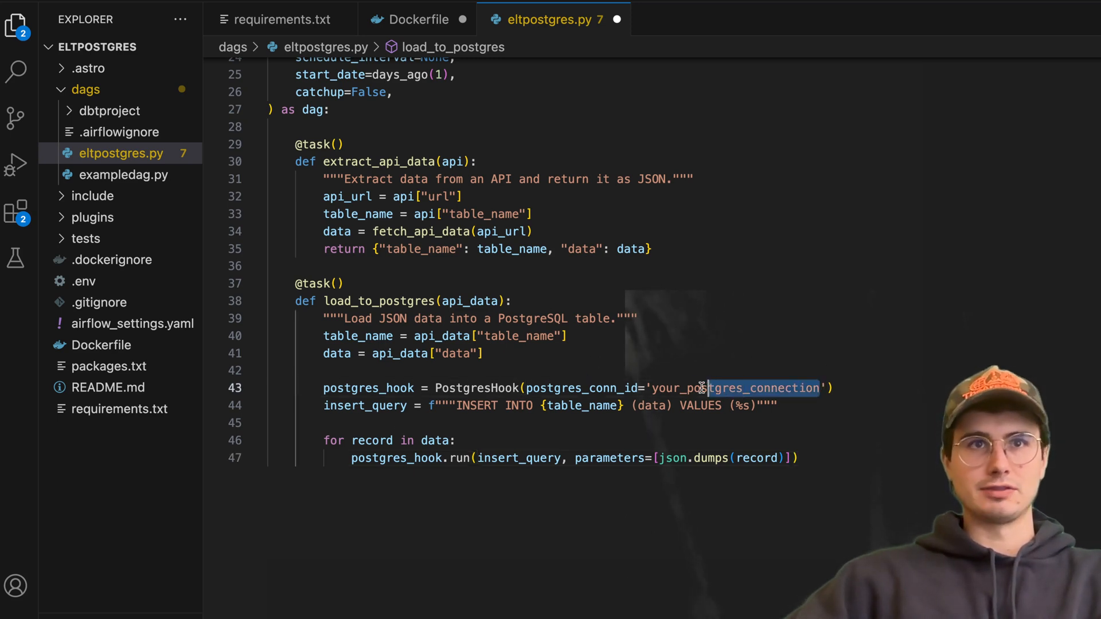
{"action": "type", "text": "post"}
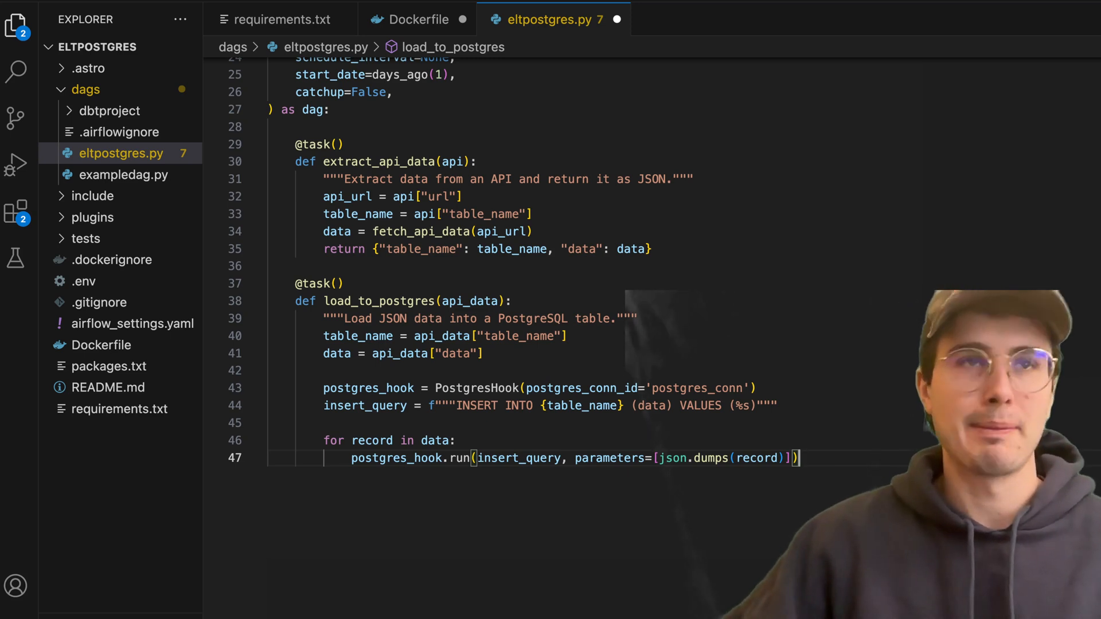
{"action": "key", "text": "enter"}
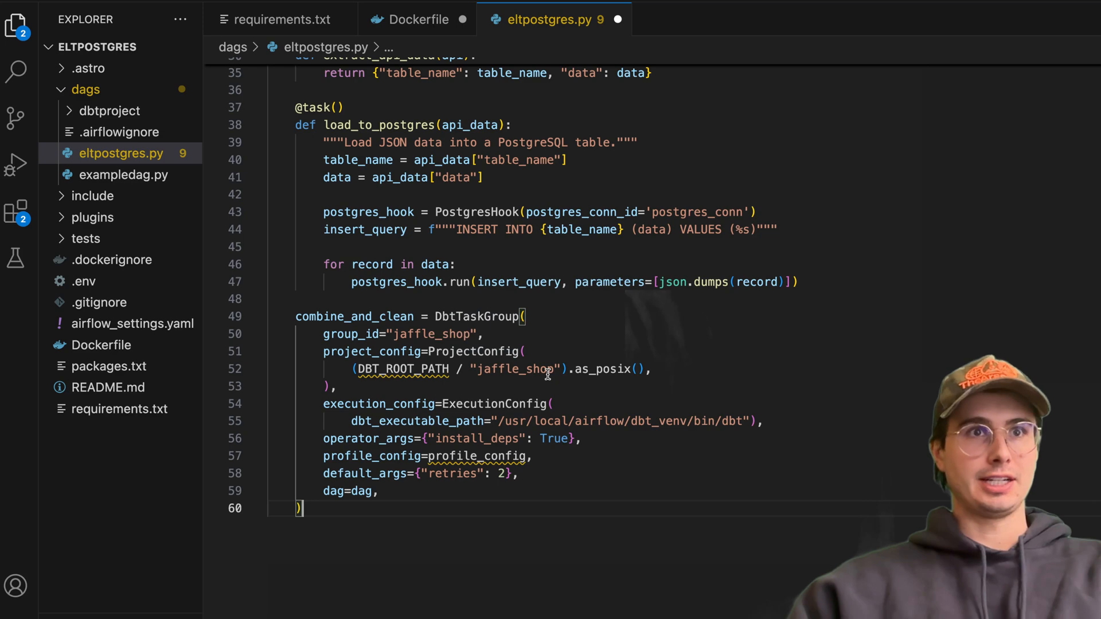
{"action": "mouse_move", "coordinate": [518, 416]}
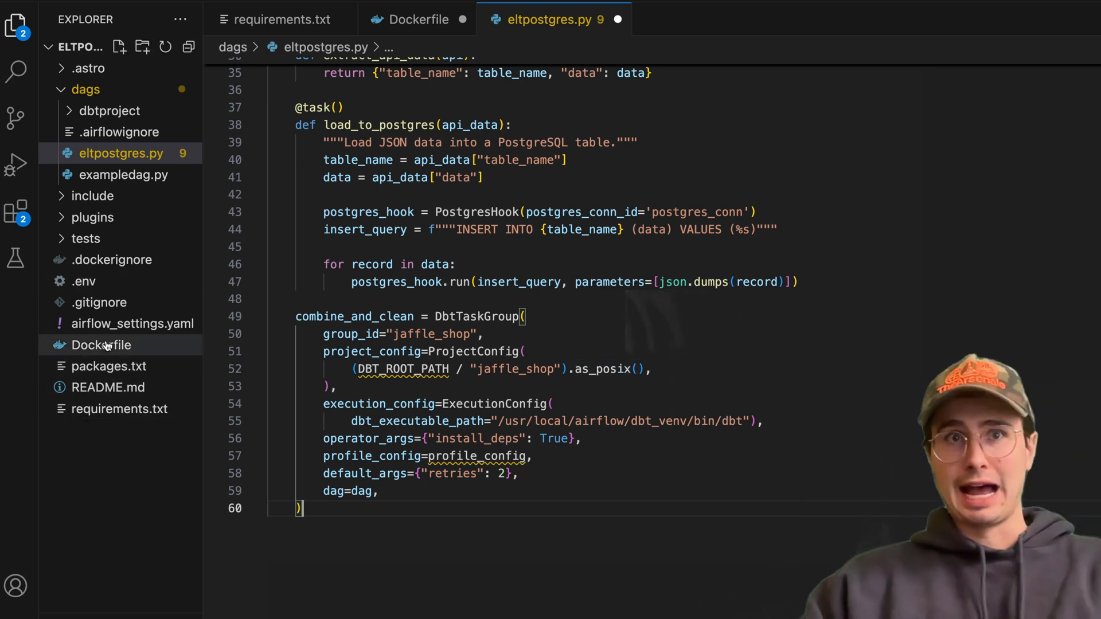
{"action": "mouse_move", "coordinate": [101, 345]}
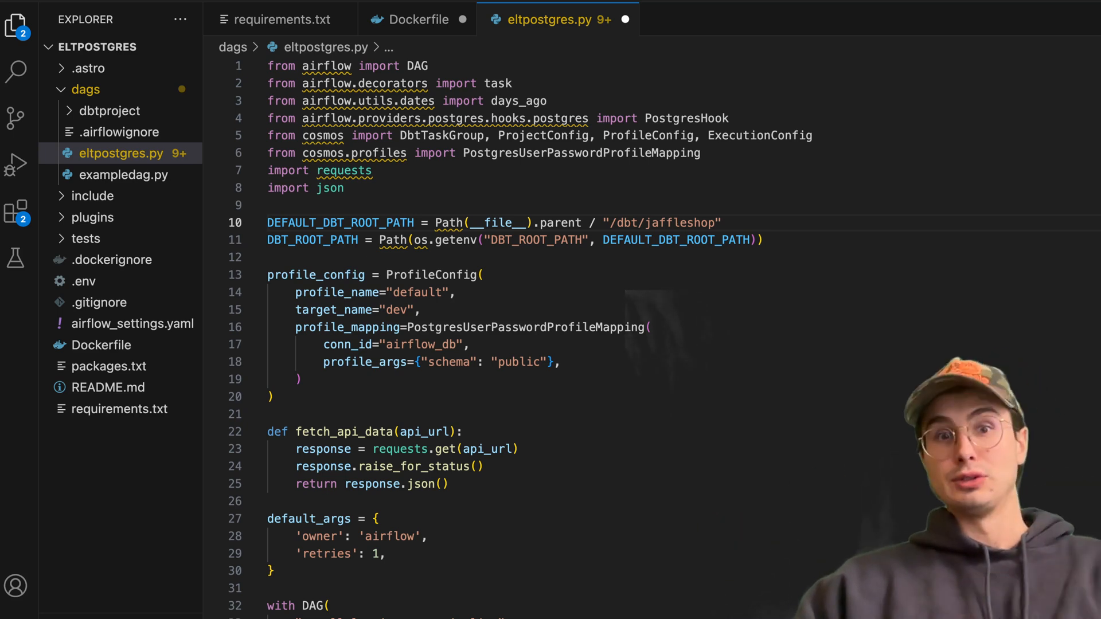
- Change DEFAULT_DBT_ROOT_PATH in eltpostgres.py to "/dbtproject/jaffleshop"
{"action": "double_click", "coordinate": [580, 153]}
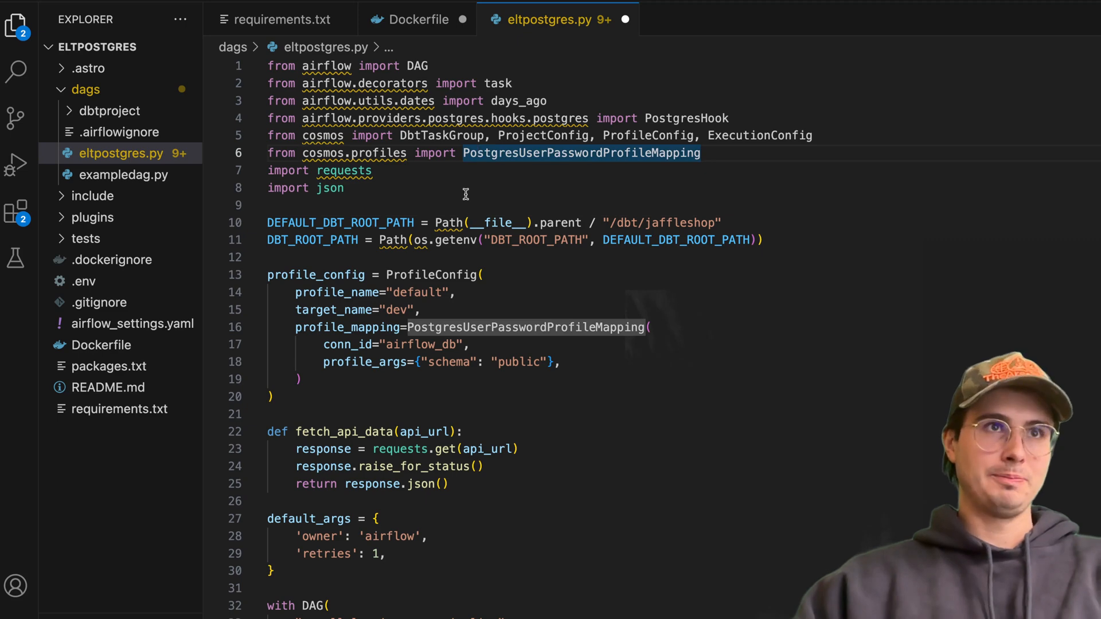
{"action": "right_click", "coordinate": [447, 204]}
{"action": "type", "text": "from pathlib import Path"}
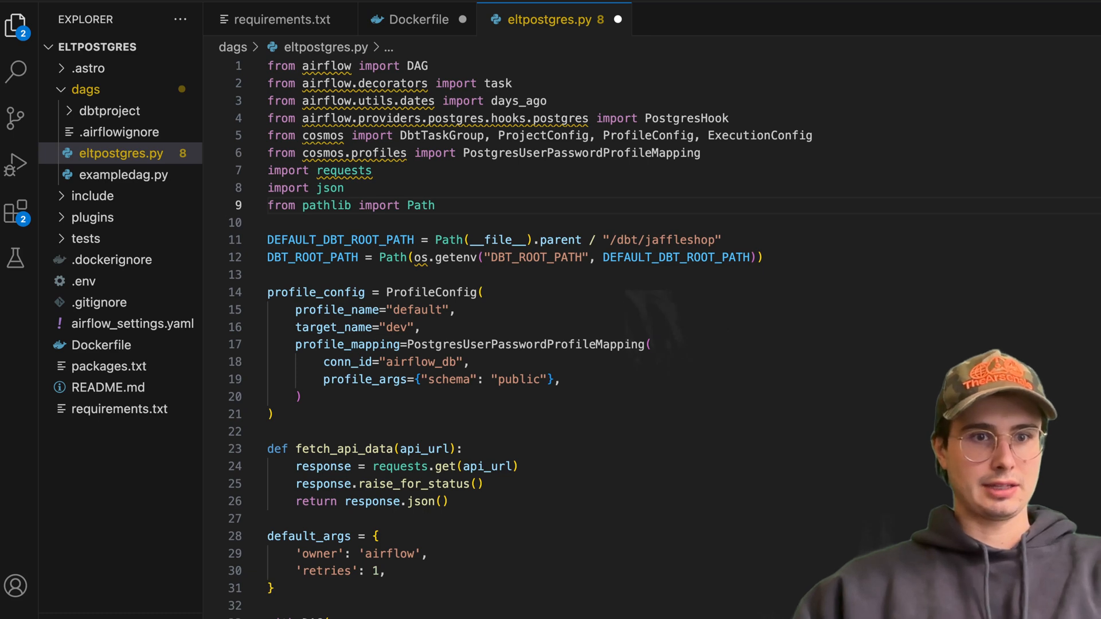
{"action": "mouse_move", "coordinate": [855, 337]}
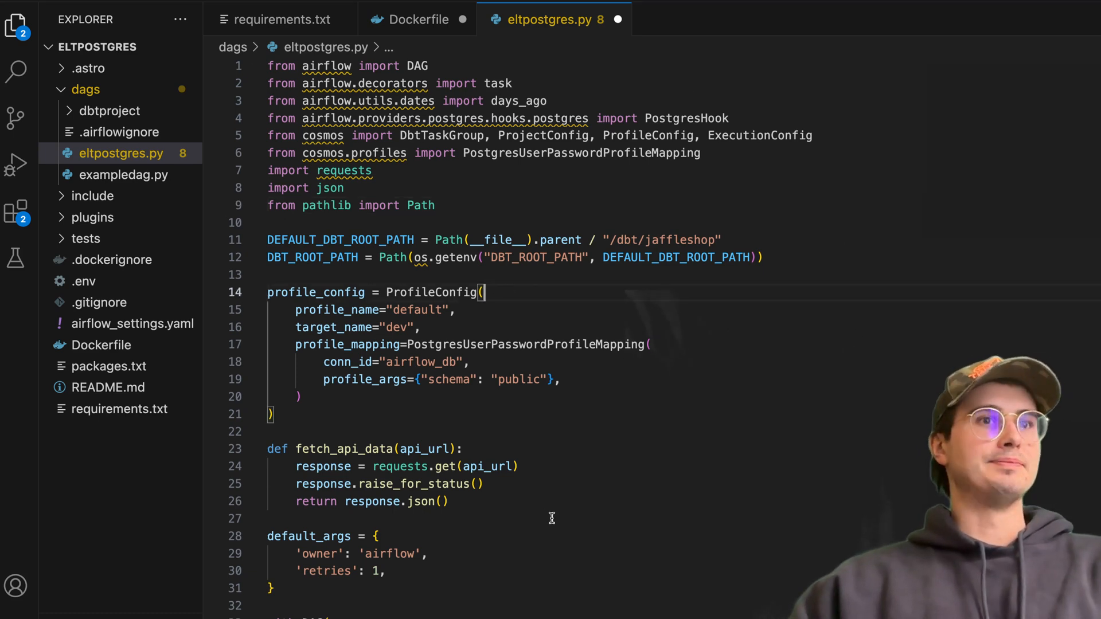
{"action": "scroll", "scroll_direction": "down", "scroll_amount": 3}
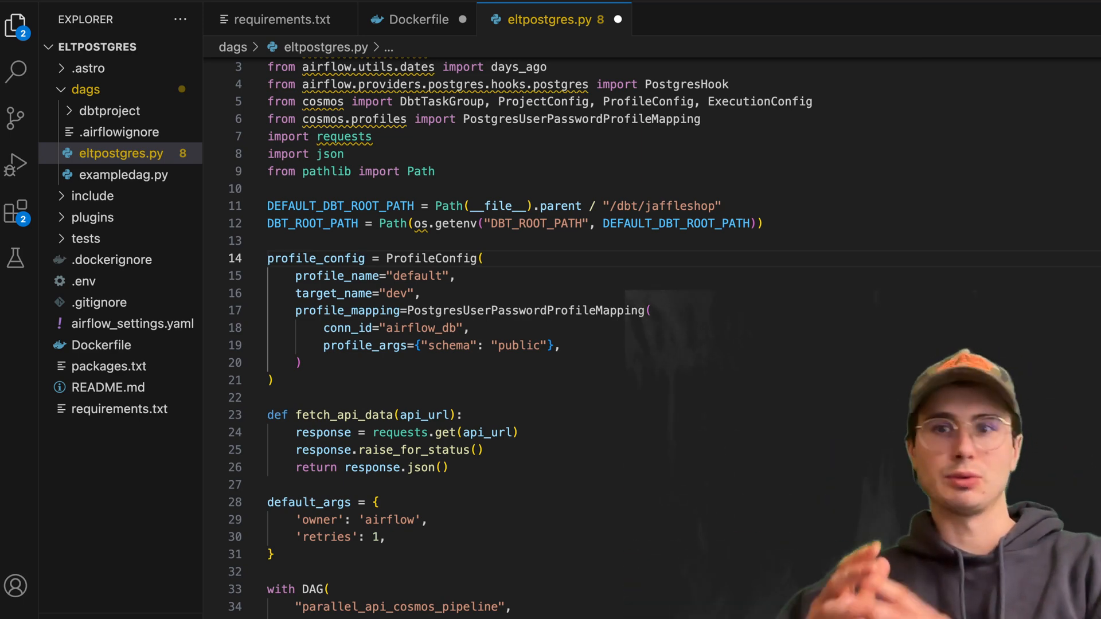
{"action": "mouse_move", "coordinate": [531, 376]}
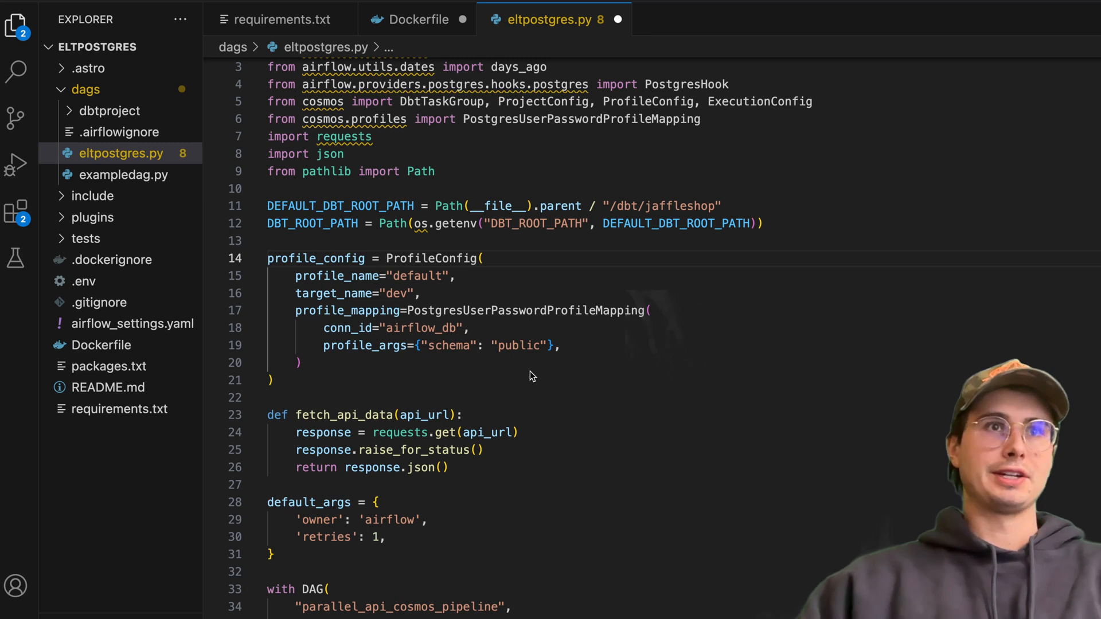
{"action": "double_click", "coordinate": [450, 345]}
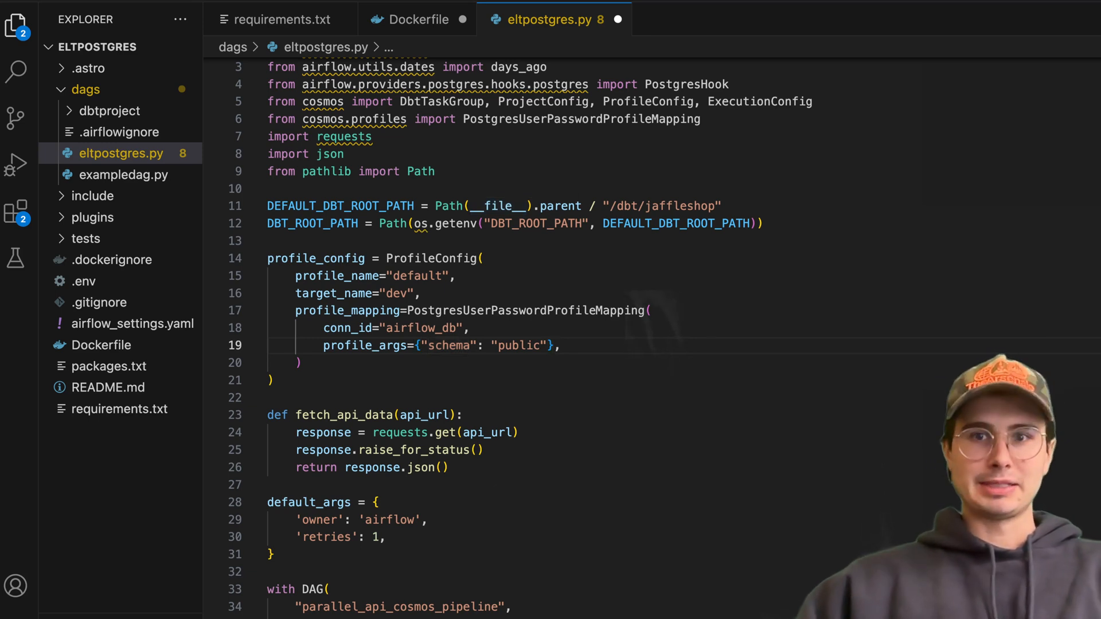
{"action": "mouse_move", "coordinate": [574, 448]}
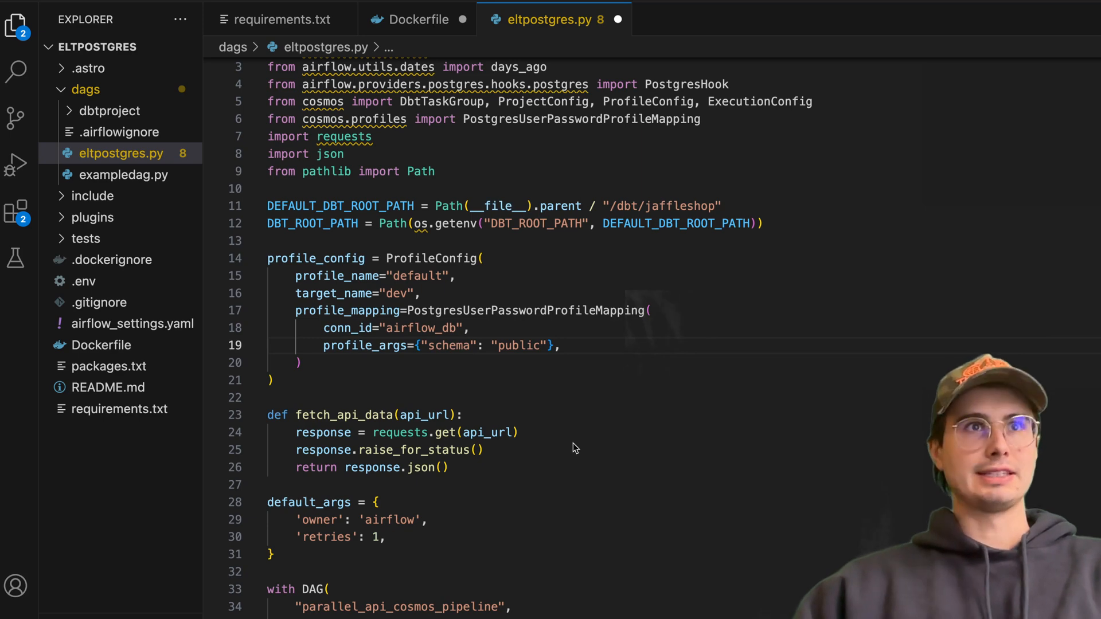
- Check the dbtproject folder and add 'import os' below the pathlib import
{"action": "left_click", "coordinate": [110, 110]}
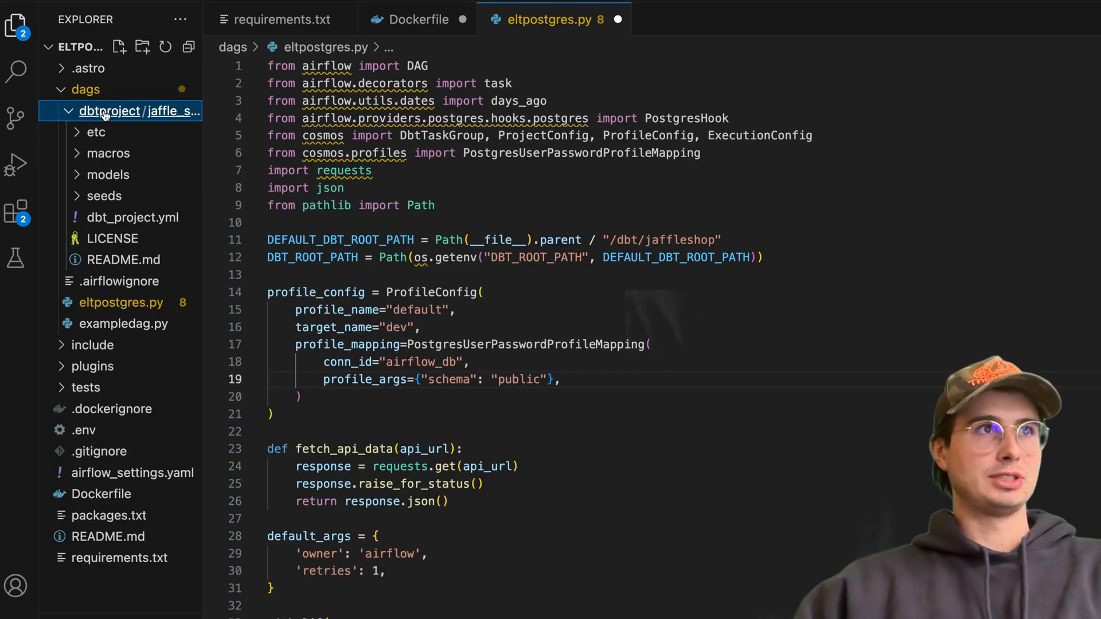
{"action": "right_click", "coordinate": [109, 110]}
{"action": "type", "text": "project"}
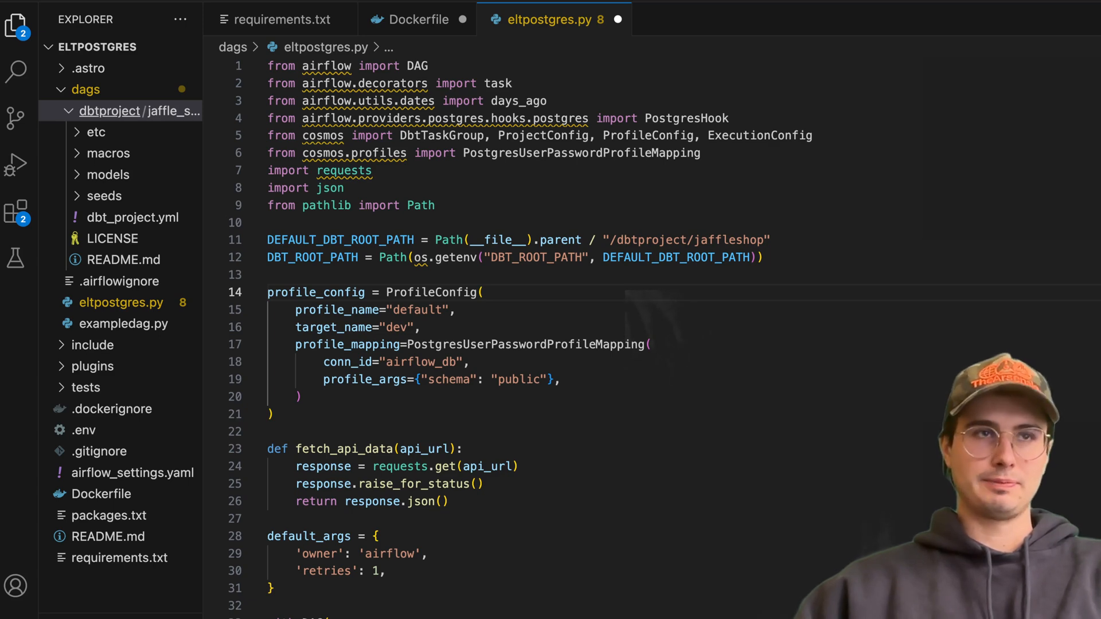
{"action": "left_click", "coordinate": [436, 205]}
{"action": "type", "text": "import os"}
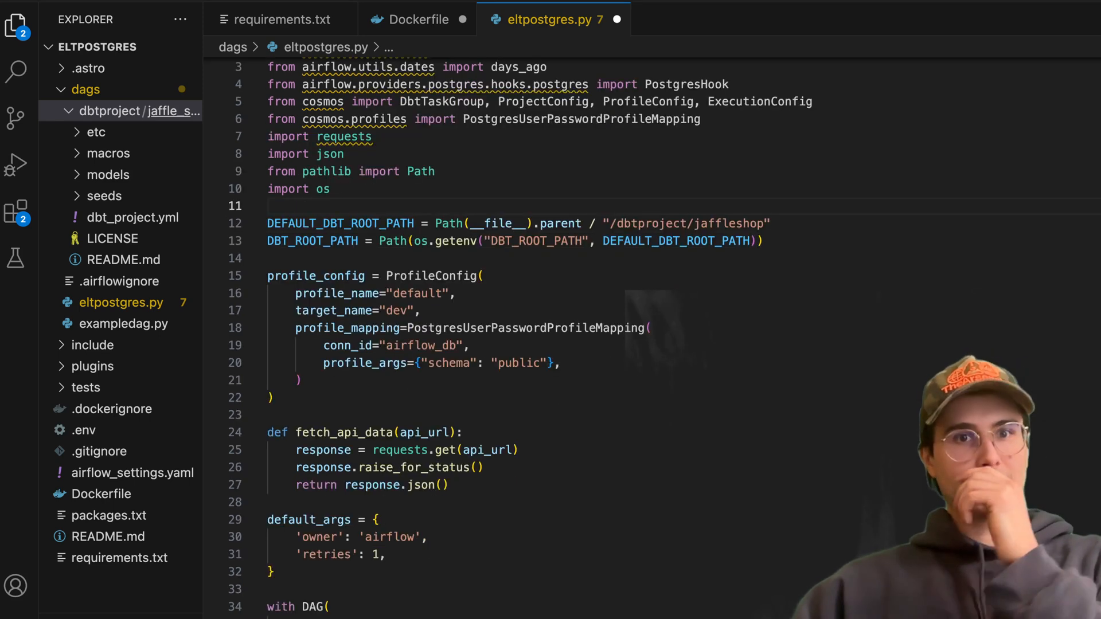
{"action": "scroll", "scroll_direction": "down", "scroll_amount": 3}
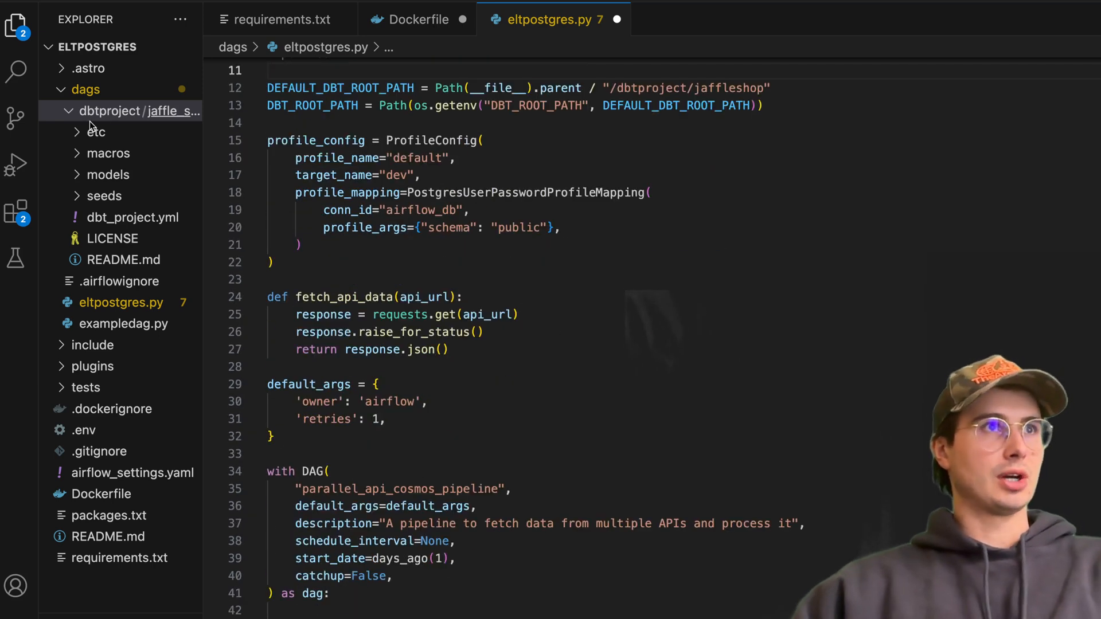
- Create combine.sql in models building combined_data as table_1 UNION ALL table_2
{"action": "left_click", "coordinate": [106, 174]}
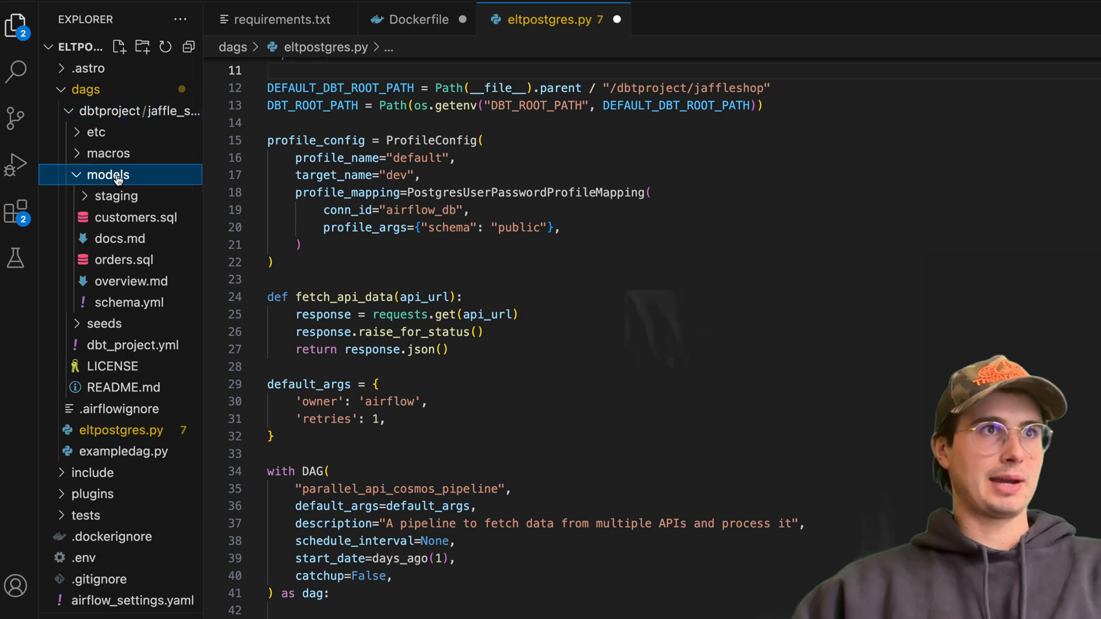
{"action": "right_click", "coordinate": [107, 175]}
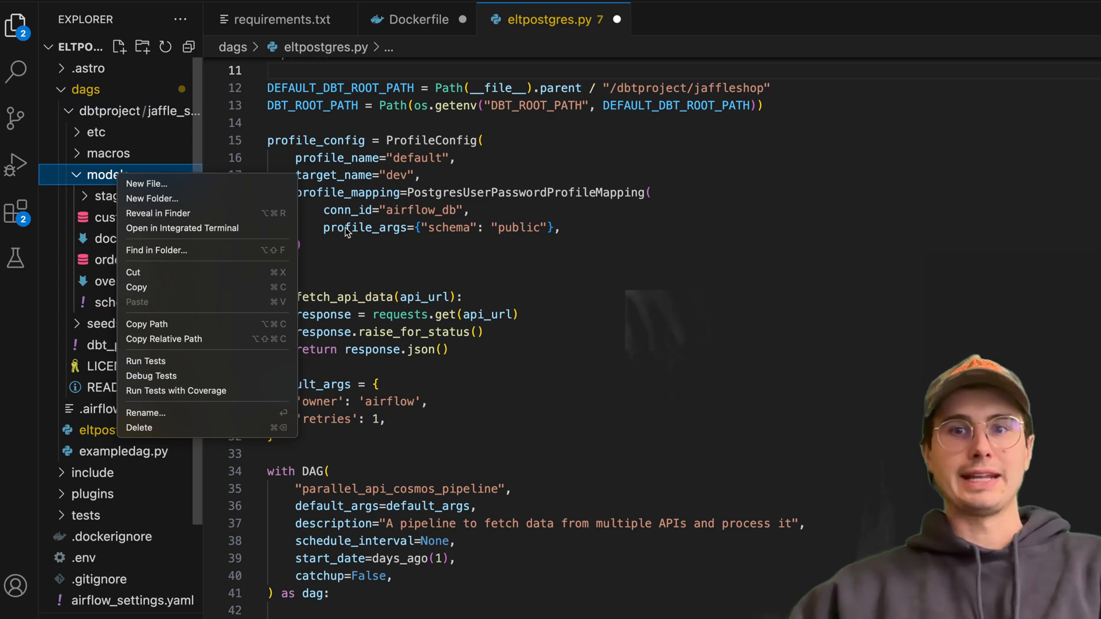
{"action": "mouse_move", "coordinate": [164, 340]}
{"action": "type", "text": "co"}
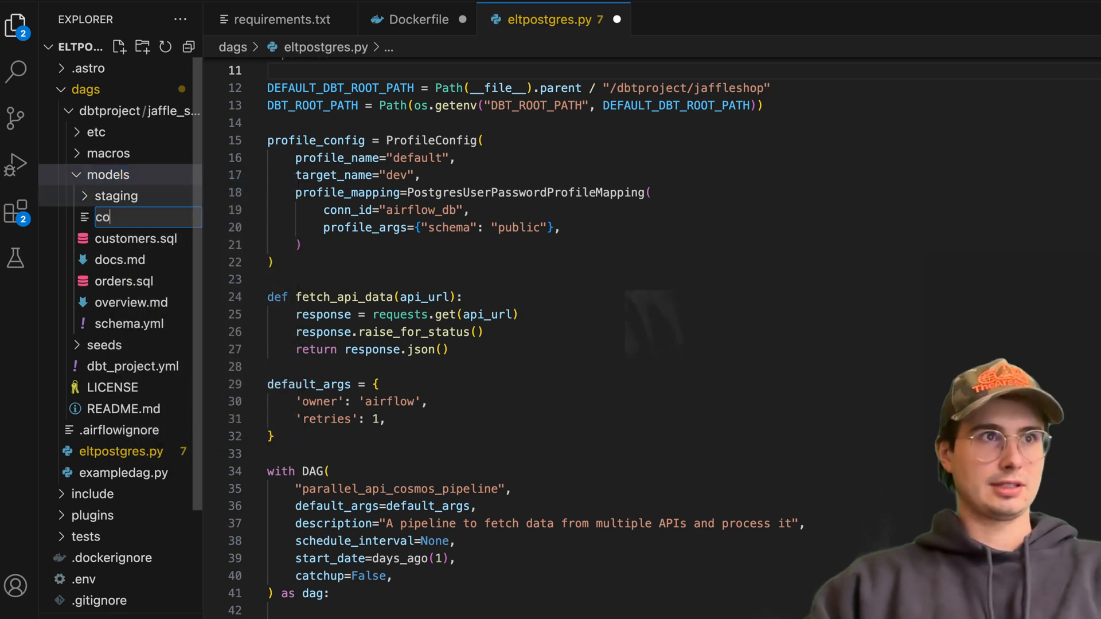
{"action": "key", "text": "Enter"}
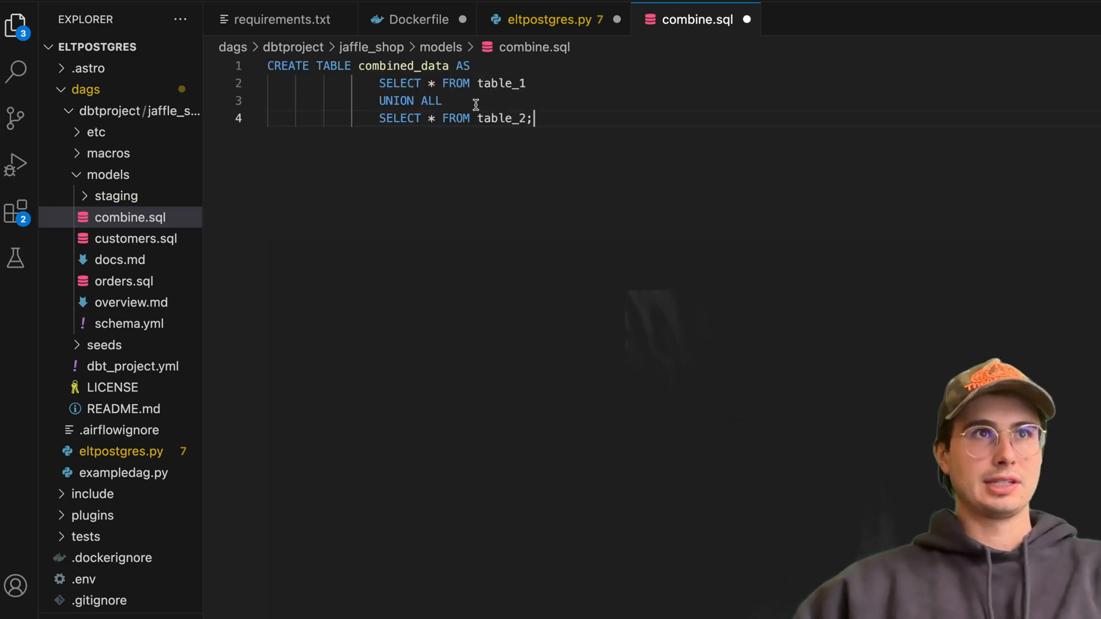
{"action": "mouse_move", "coordinate": [548, 201]}
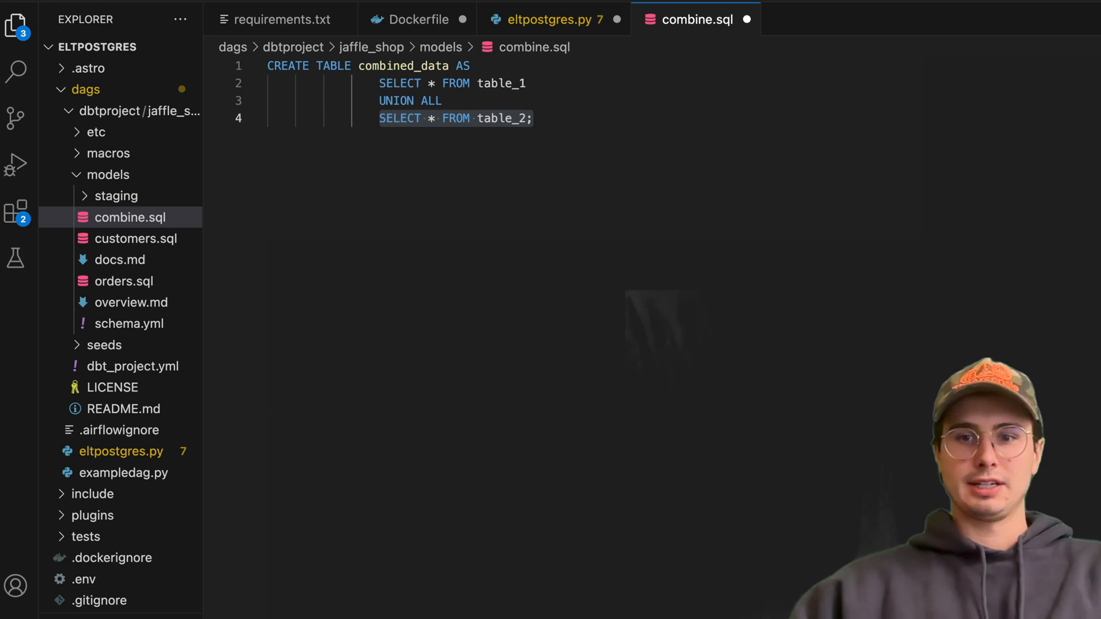
{"action": "mouse_move", "coordinate": [554, 136]}
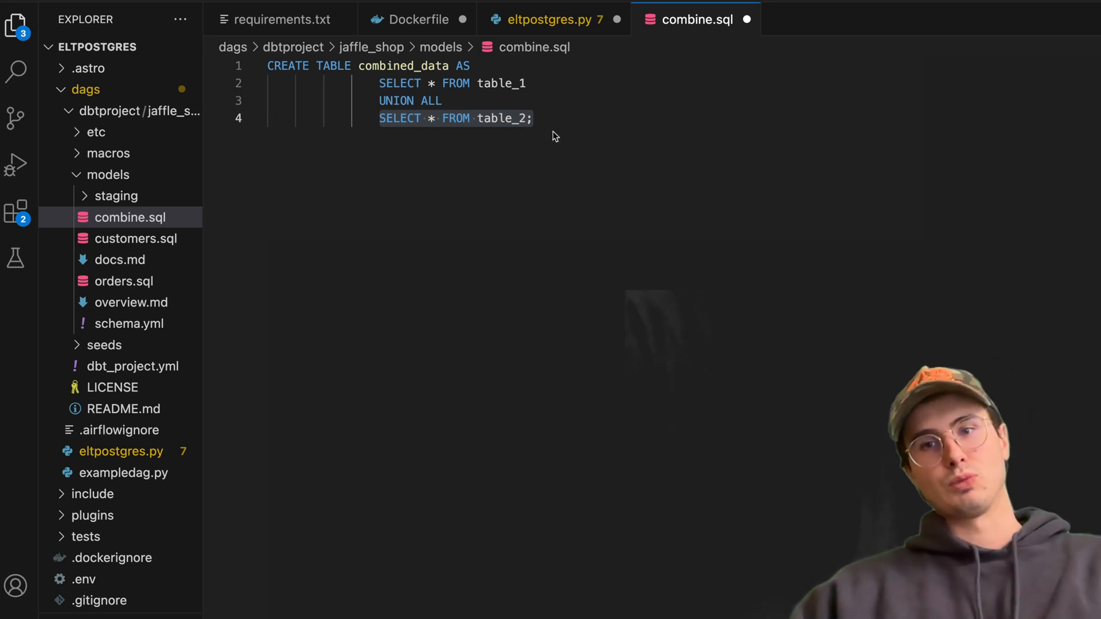
{"action": "left_click", "coordinate": [533, 118]}
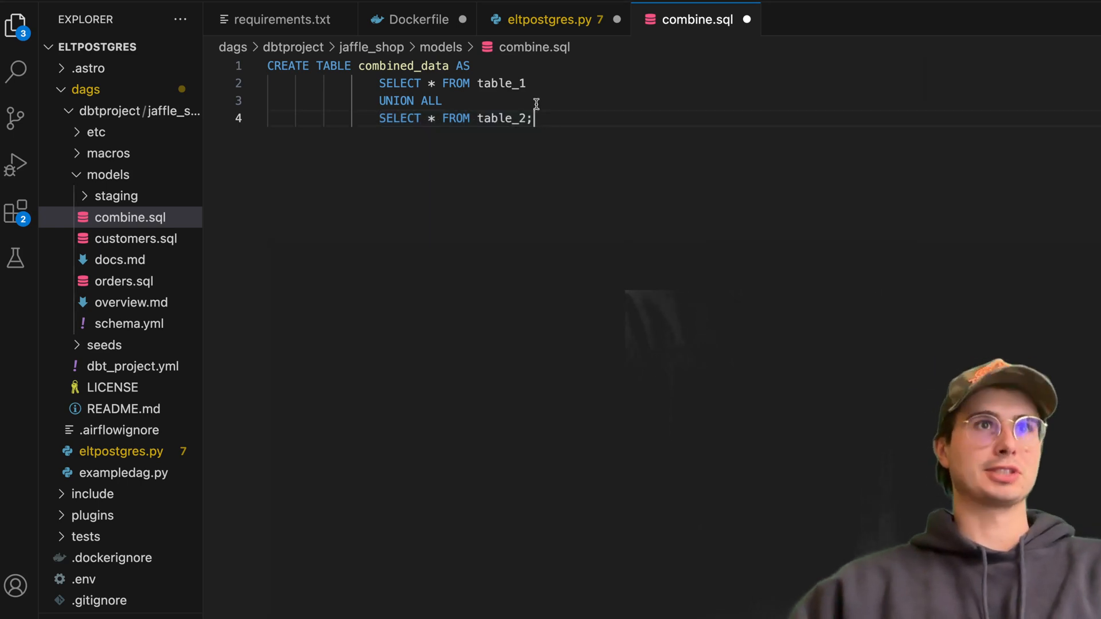
{"action": "mouse_move", "coordinate": [537, 131]}
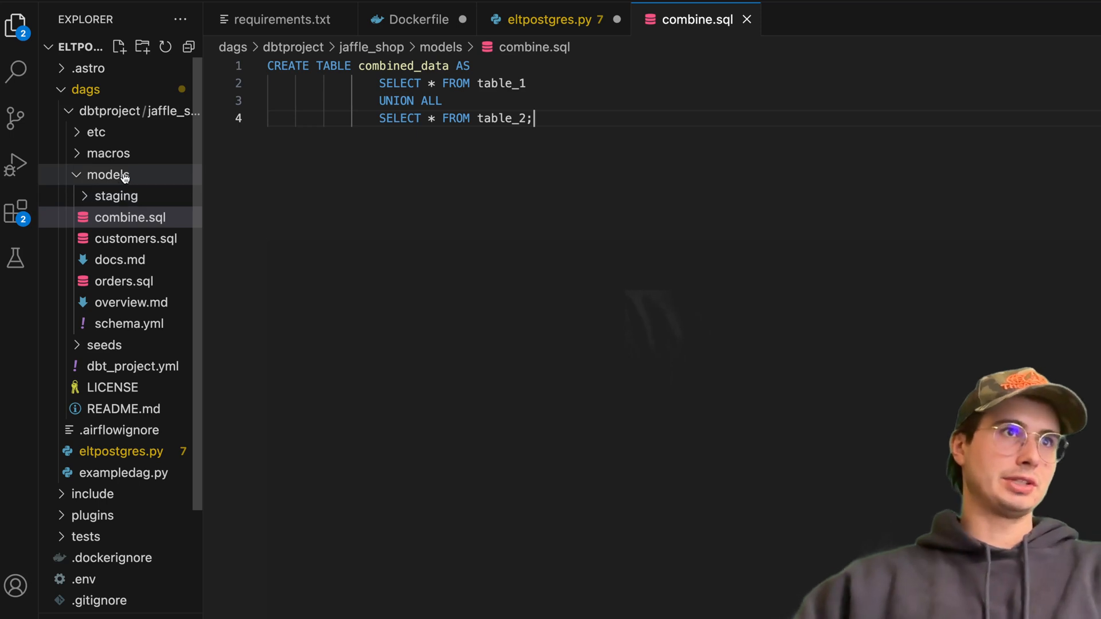
- Create and save cleandata.sql deleting combined_data rows where some_column IS NULL
{"action": "right_click", "coordinate": [108, 174]}
{"action": "type", "text": "cleand"}
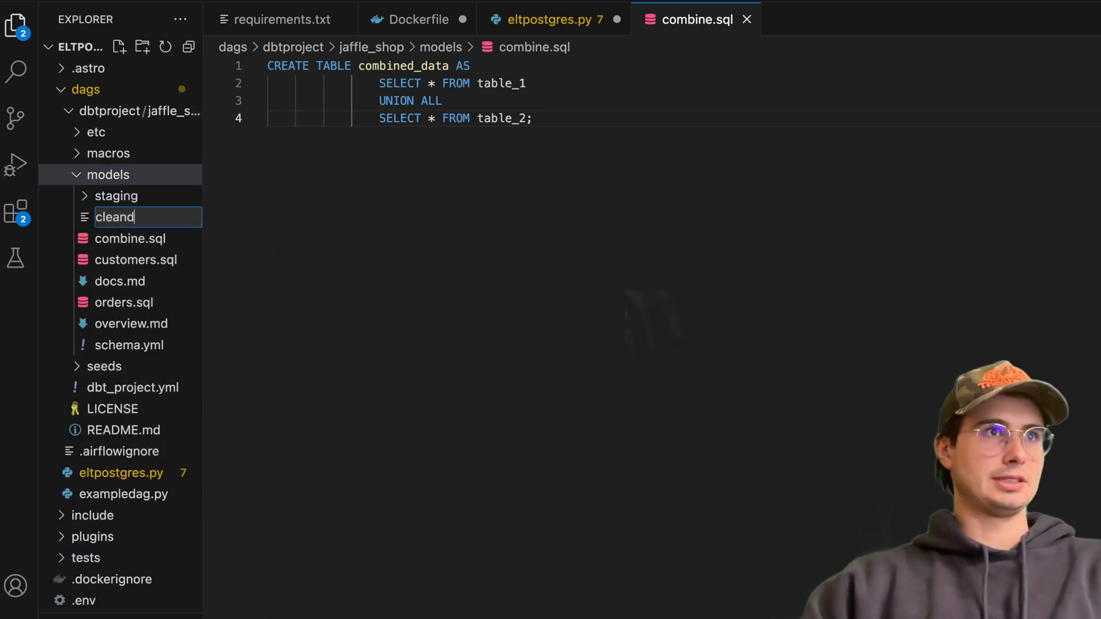
{"action": "type", "text": "ata.sq"}
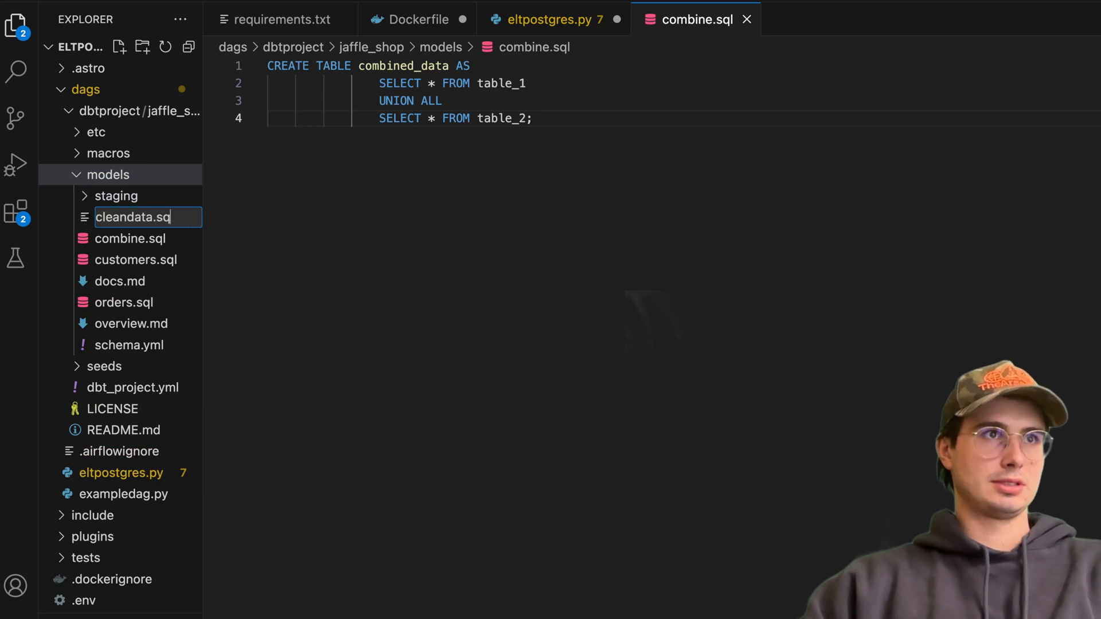
{"action": "key", "text": "Enter"}
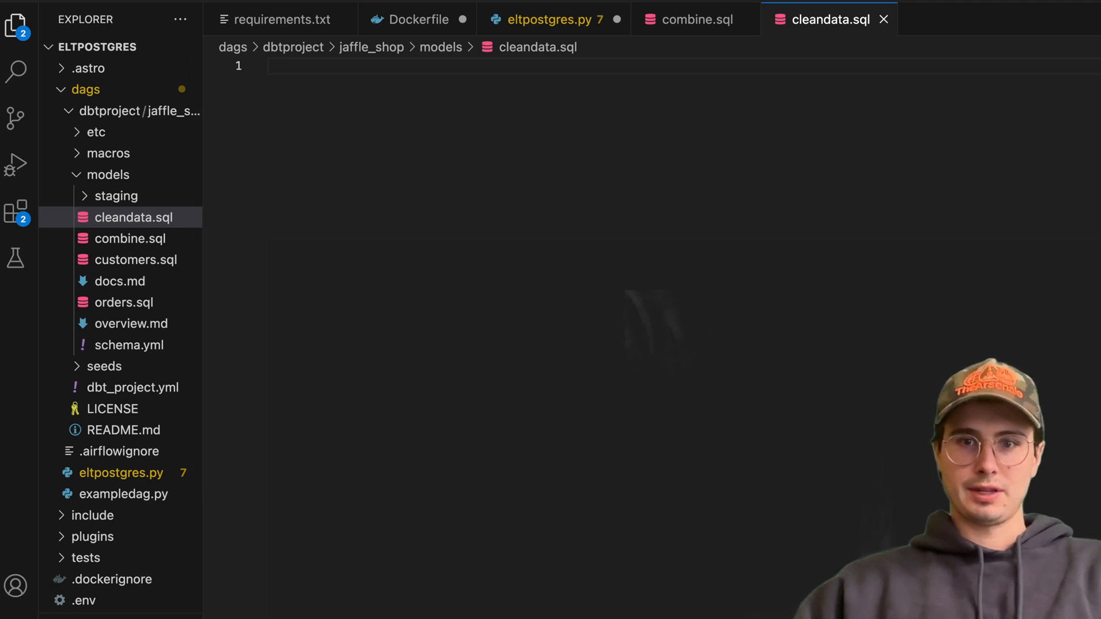
{"action": "right_click", "coordinate": [637, 159]}
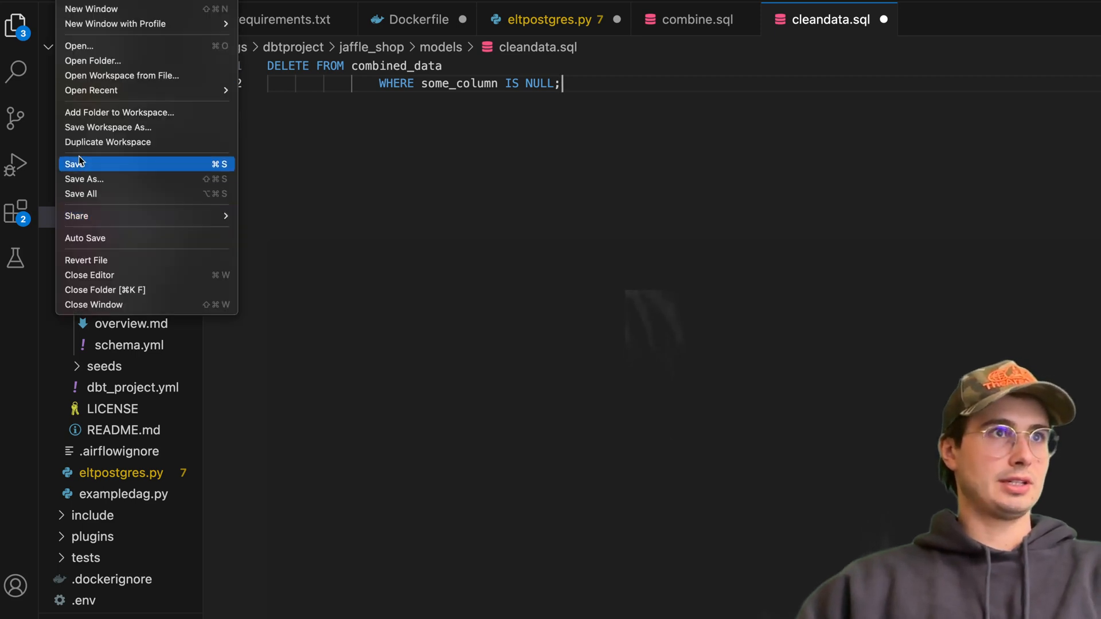
{"action": "left_click", "coordinate": [73, 164]}
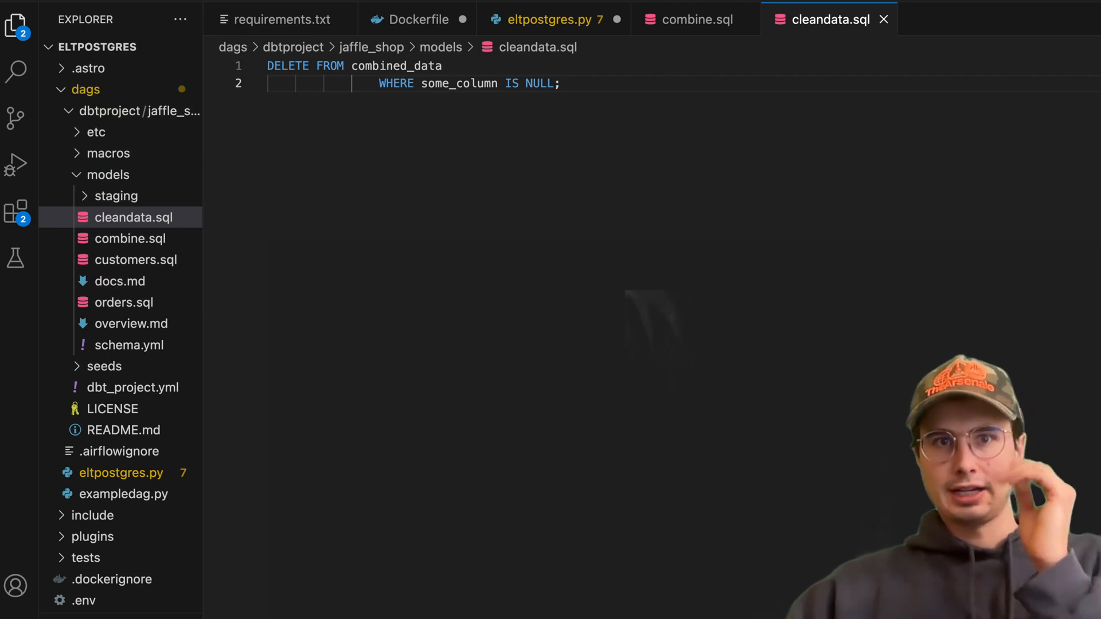
- Replace dbt_project.yml with config for combine and clean table models, clean depending on combine
{"action": "left_click", "coordinate": [131, 387]}
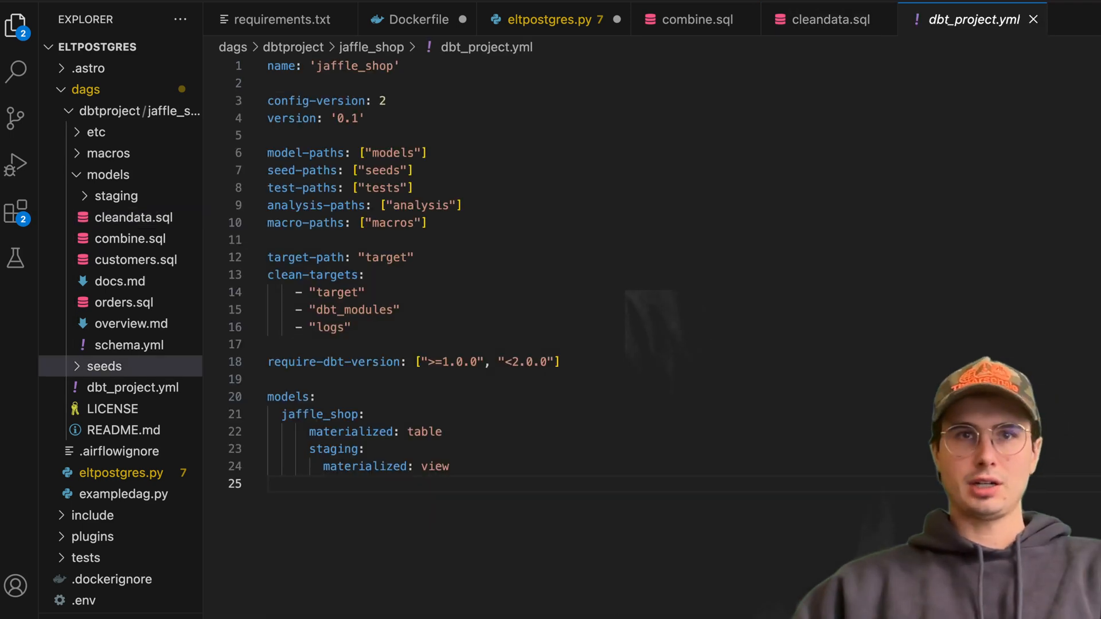
{"action": "right_click", "coordinate": [489, 317]}
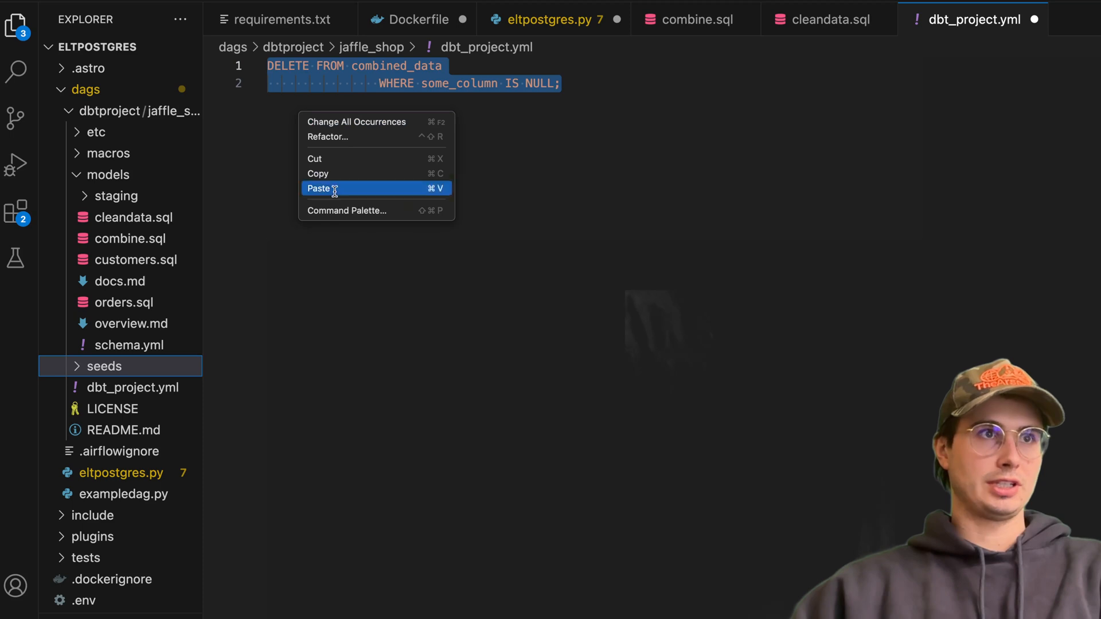
{"action": "left_click", "coordinate": [319, 188]}
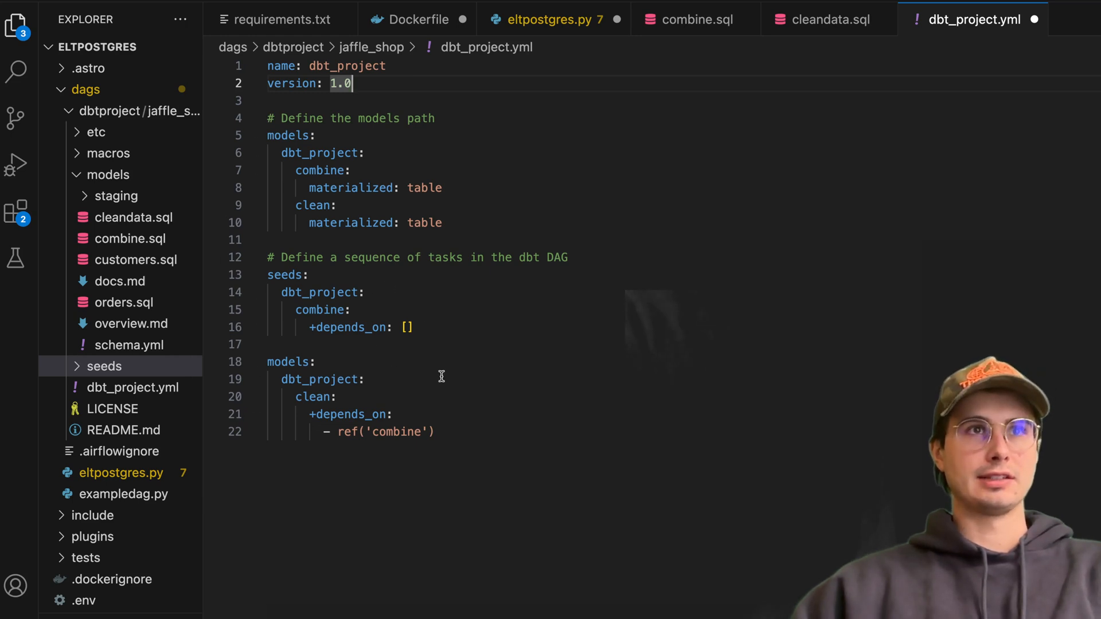
{"action": "mouse_move", "coordinate": [130, 174]}
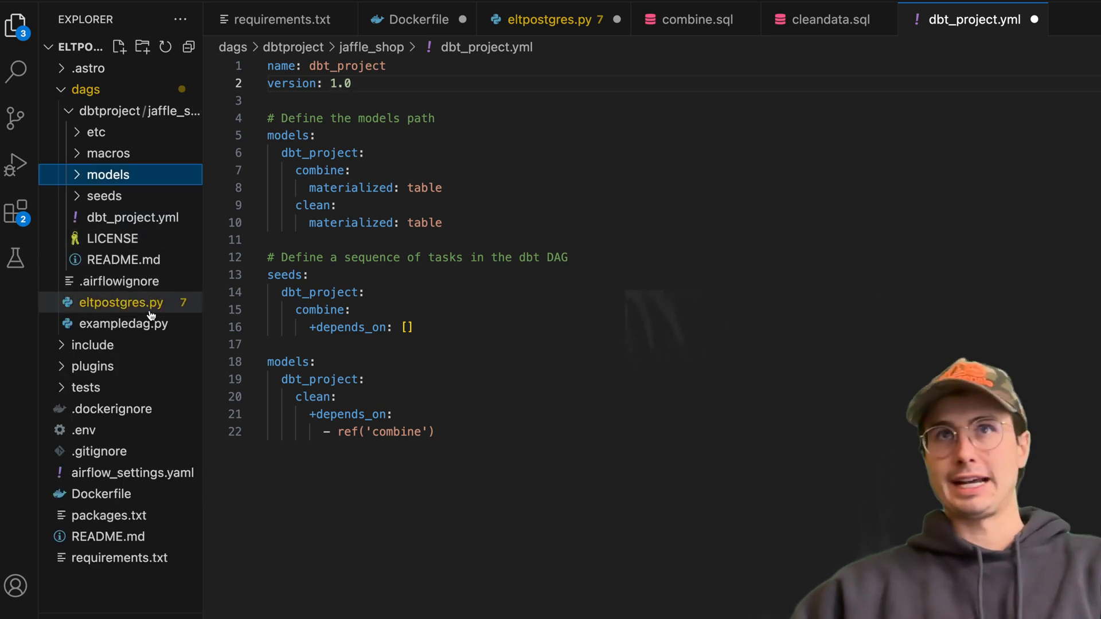
- Return to eltpostgres.py after checking the Dockerfile's dbt virtual environment setup
{"action": "left_click", "coordinate": [549, 19]}
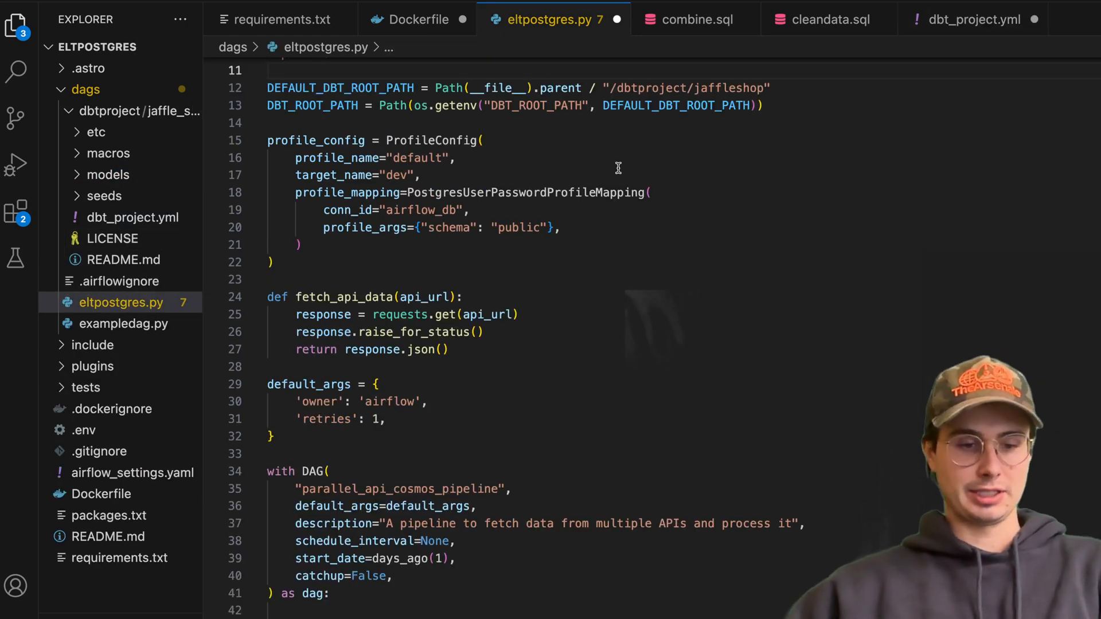
{"action": "left_click", "coordinate": [414, 19]}
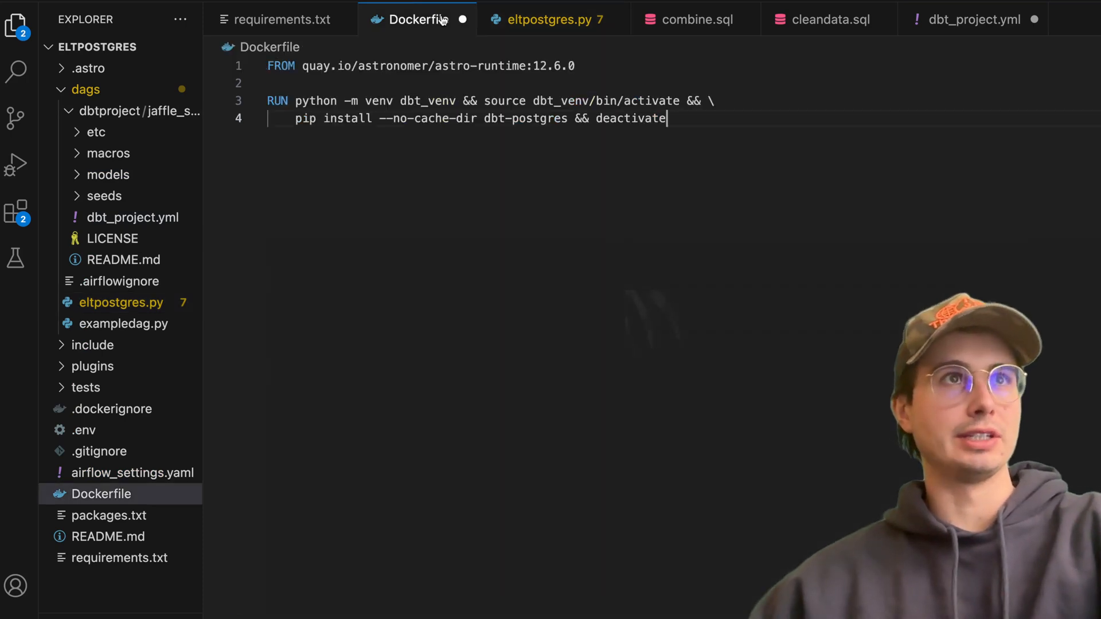
{"action": "left_click", "coordinate": [551, 20]}
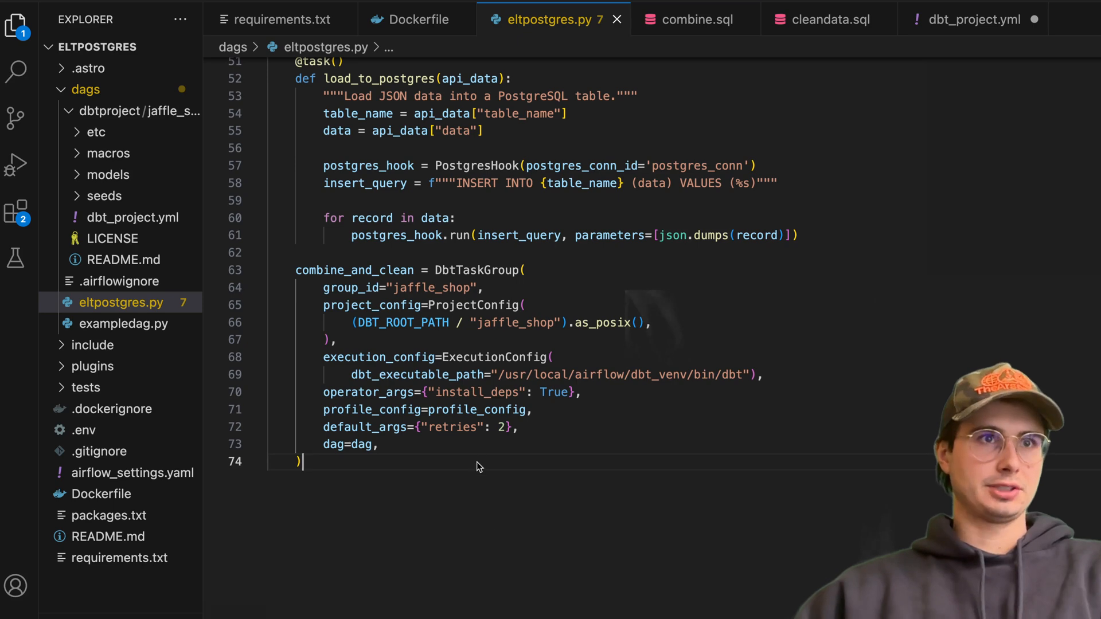
- Paste the archive_data task moving combined_data rows older than 30 days to backup
{"action": "key", "text": "Enter"}
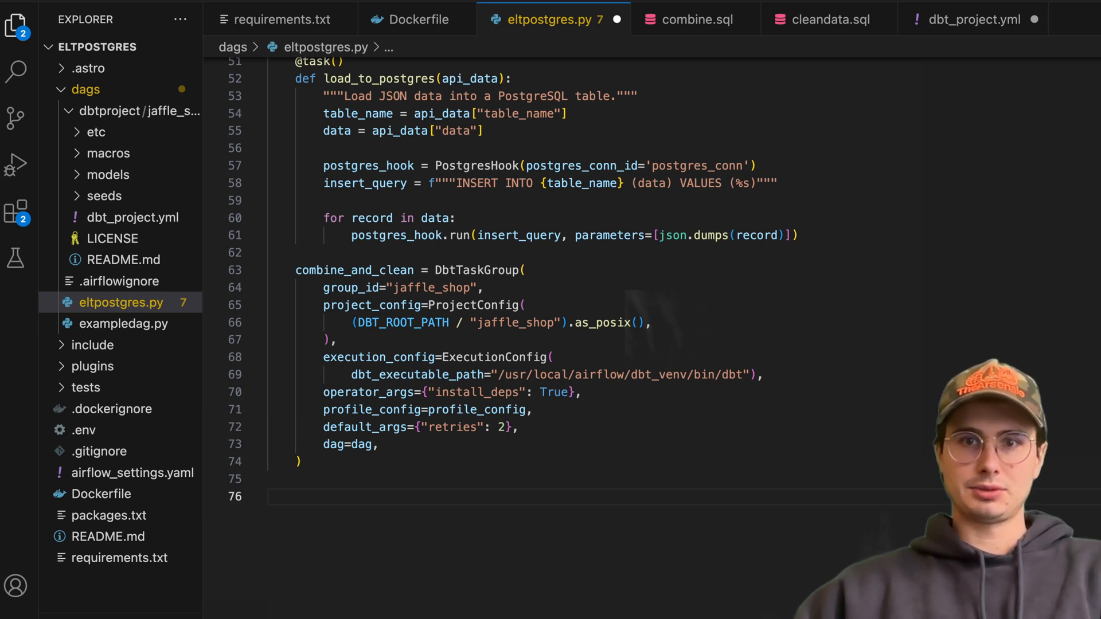
{"action": "mouse_move", "coordinate": [404, 487]}
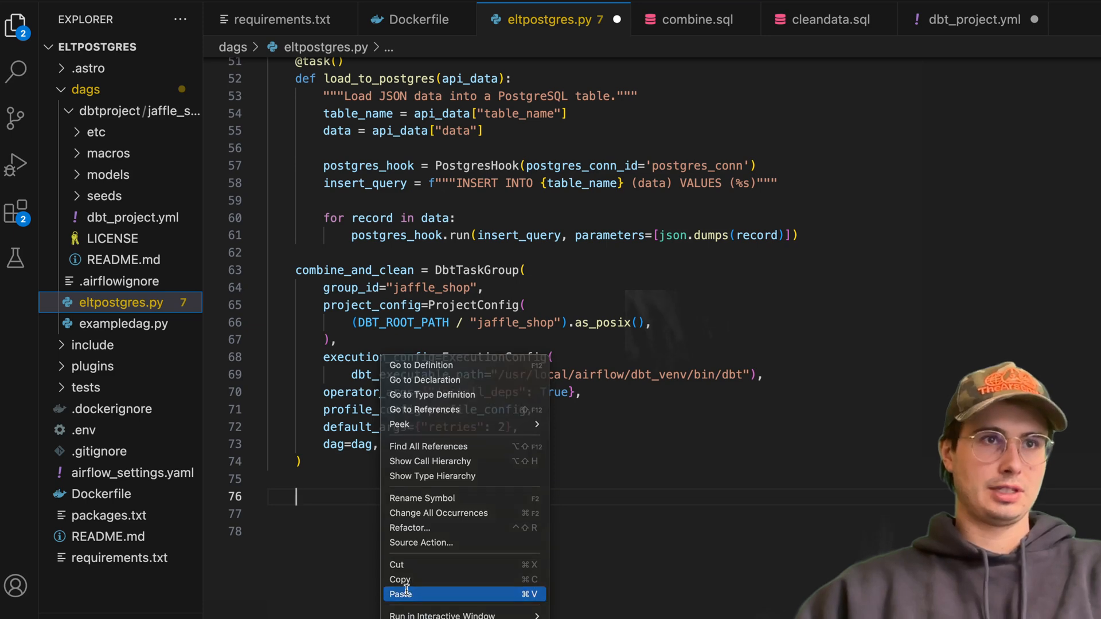
{"action": "left_click", "coordinate": [402, 594]}
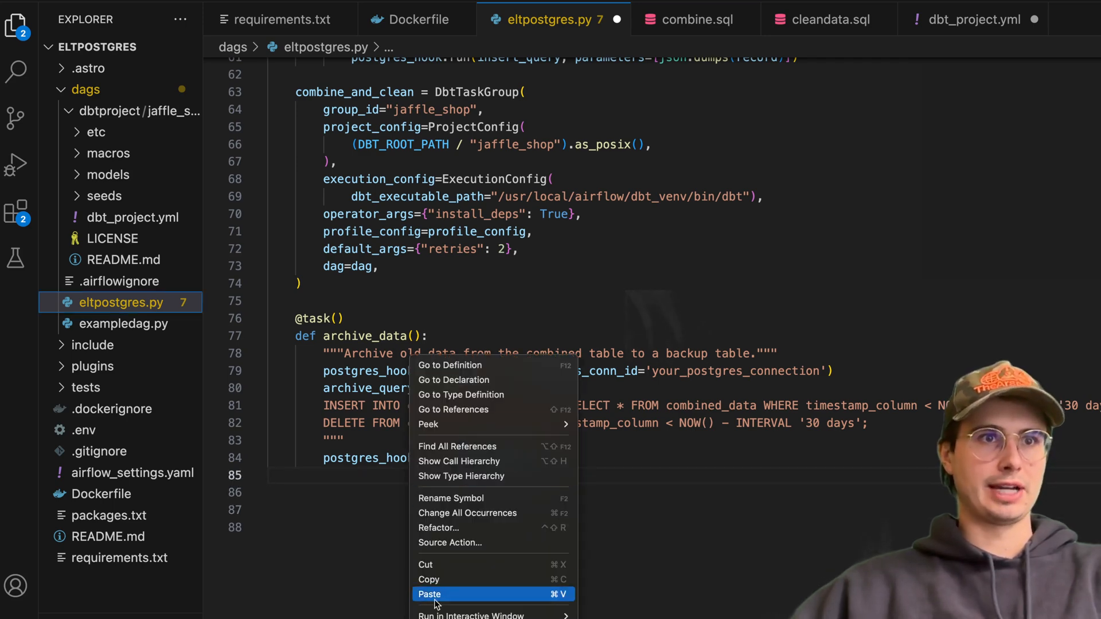
- Paste the apis list of eight example URLs mapped to table_1 through table_8
{"action": "left_click", "coordinate": [428, 594]}
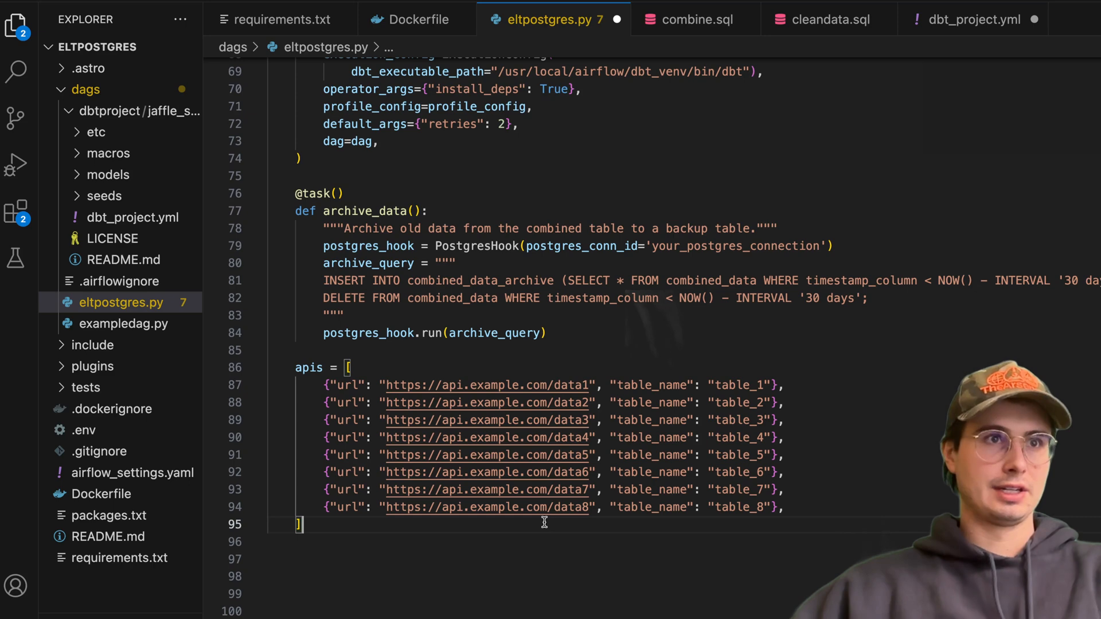
{"action": "scroll", "scroll_direction": "down", "scroll_amount": 3}
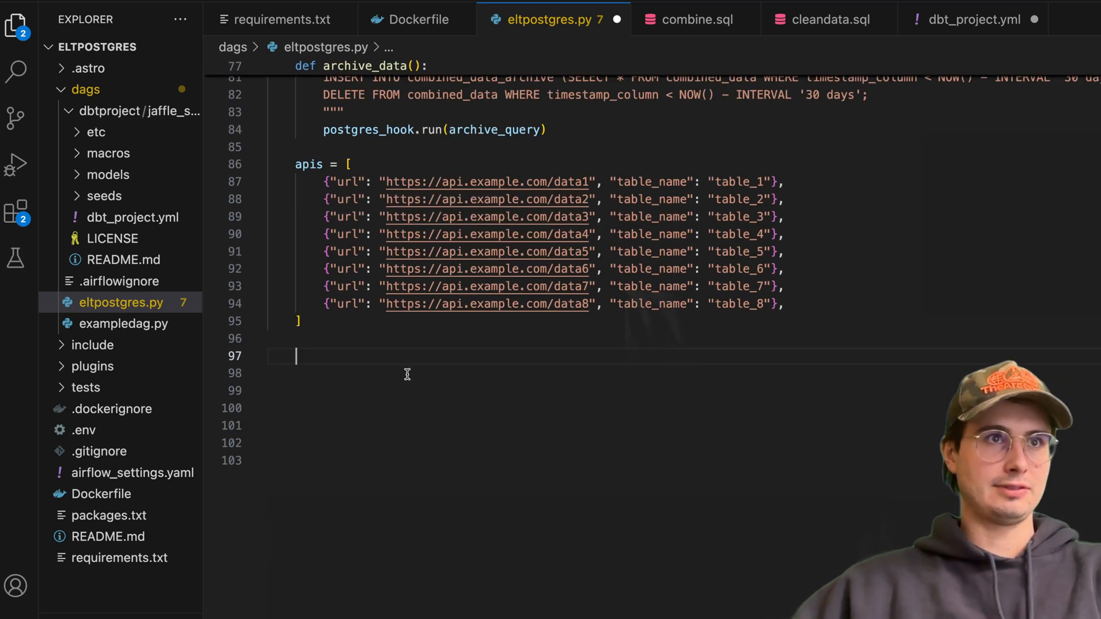
- Paste extract_api_data.expand over apis and load_to_postgres.expand over the extracted results
{"action": "right_click", "coordinate": [406, 356]}
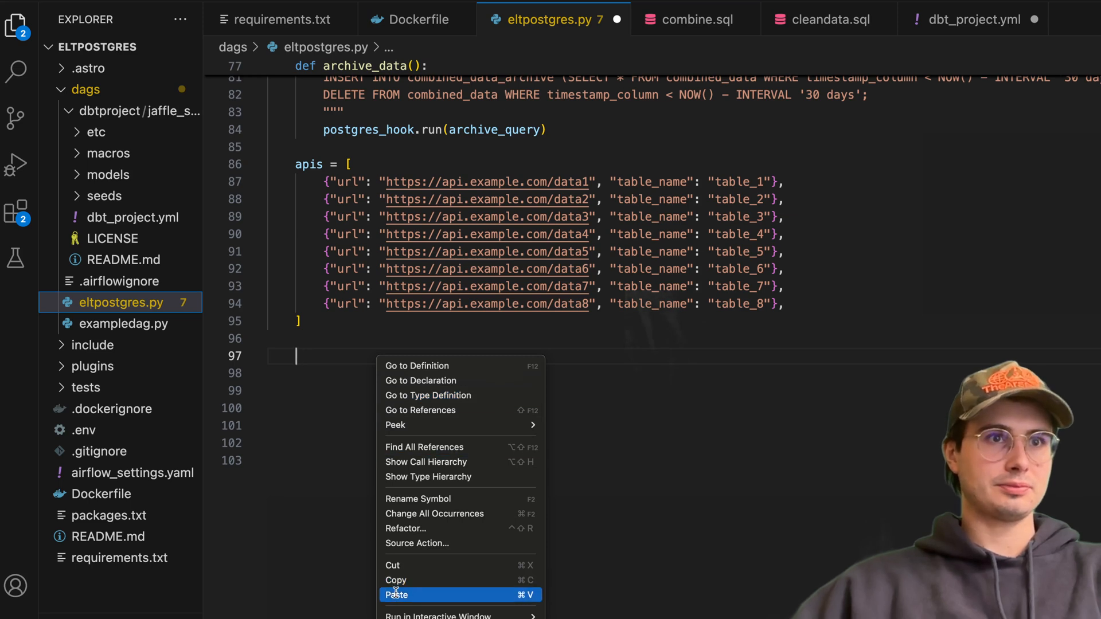
{"action": "left_click", "coordinate": [397, 595]}
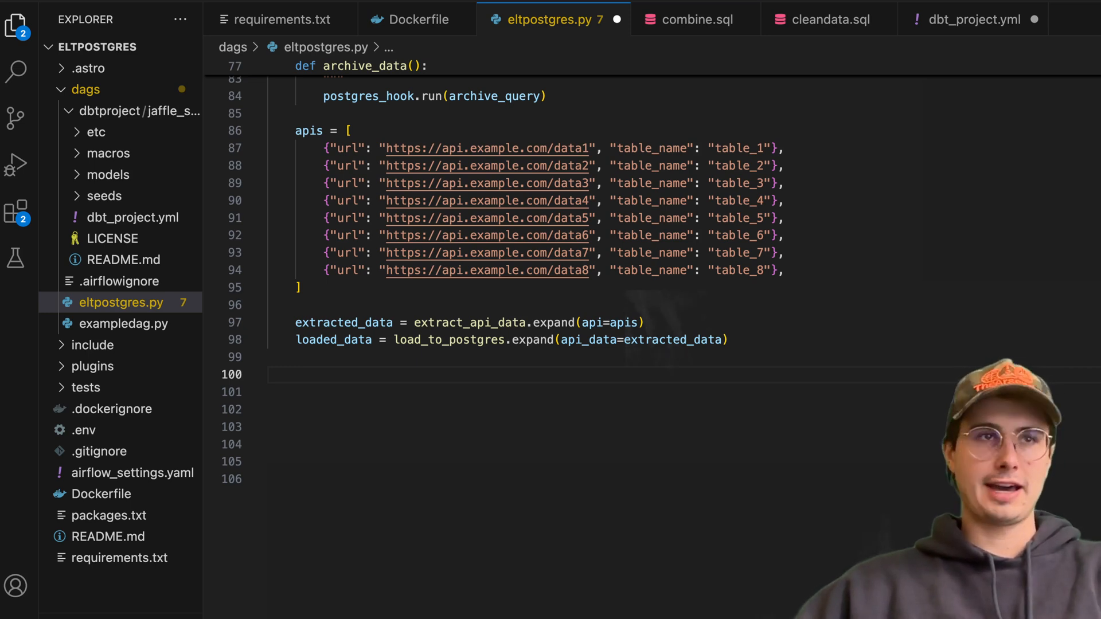
{"action": "right_click", "coordinate": [294, 374]}
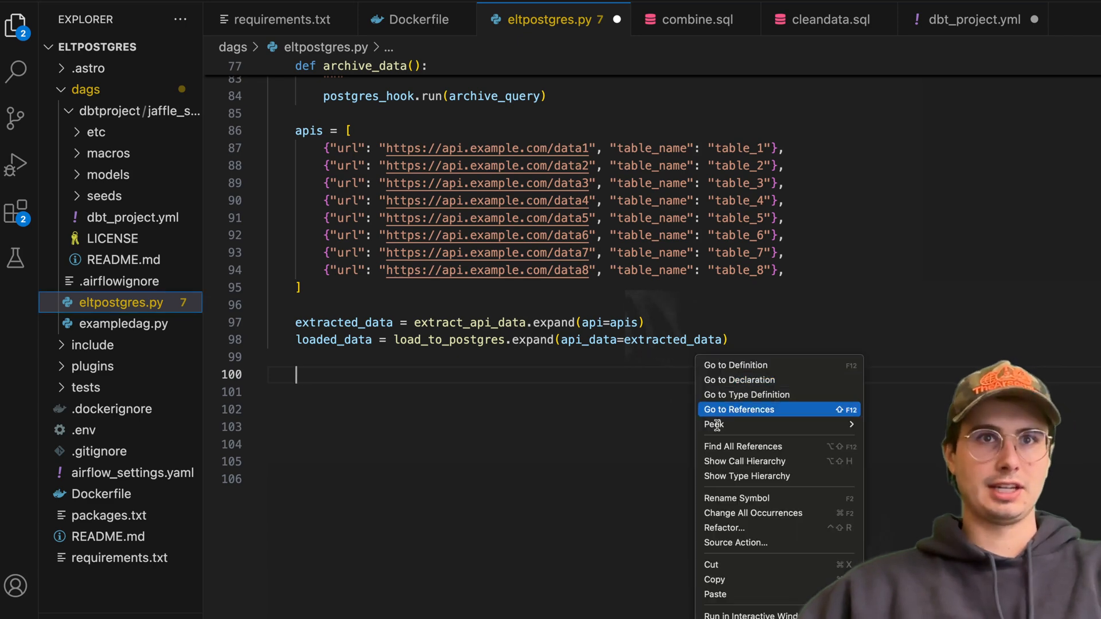